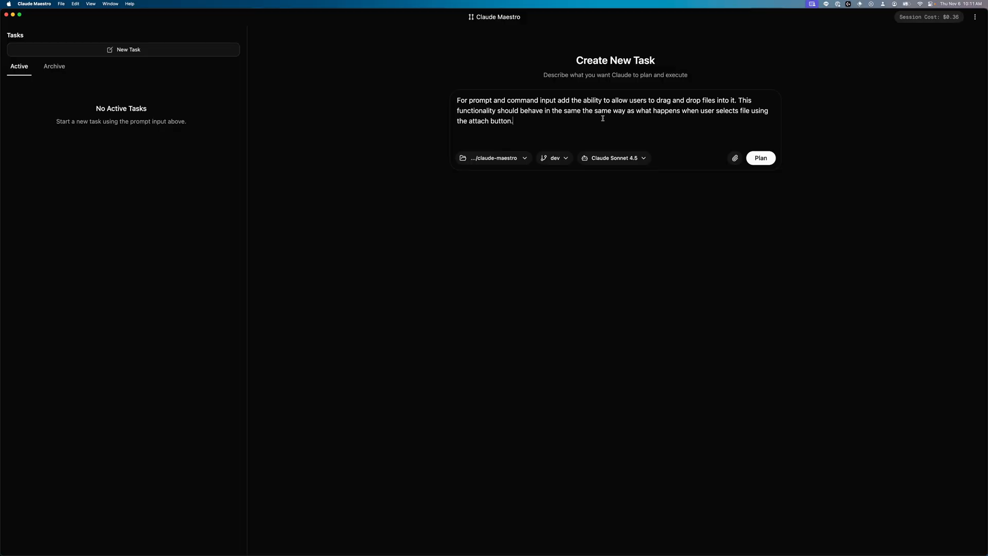
Step: Submit the drag-and-drop attachment prompt for planning and open the new active task
left_click(760, 157)
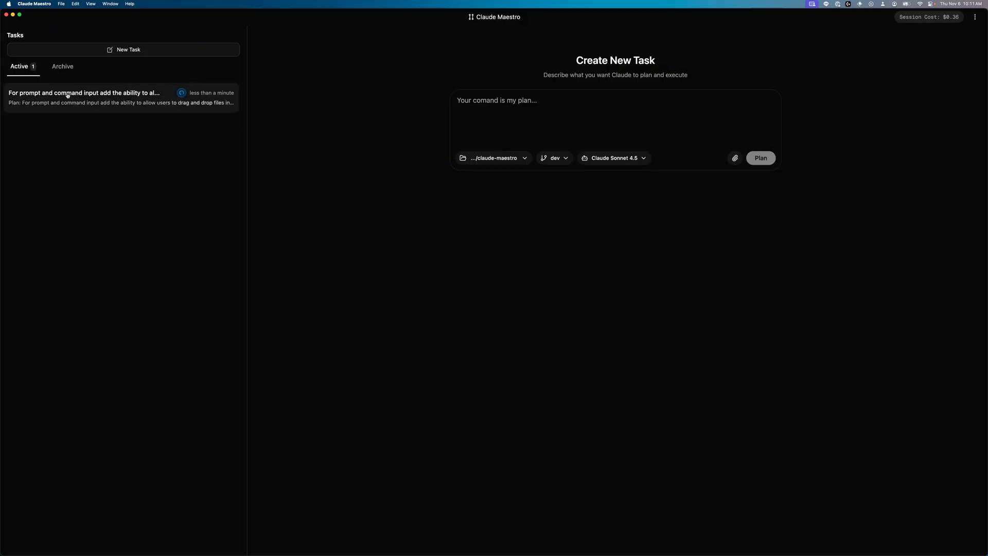
left_click(82, 98)
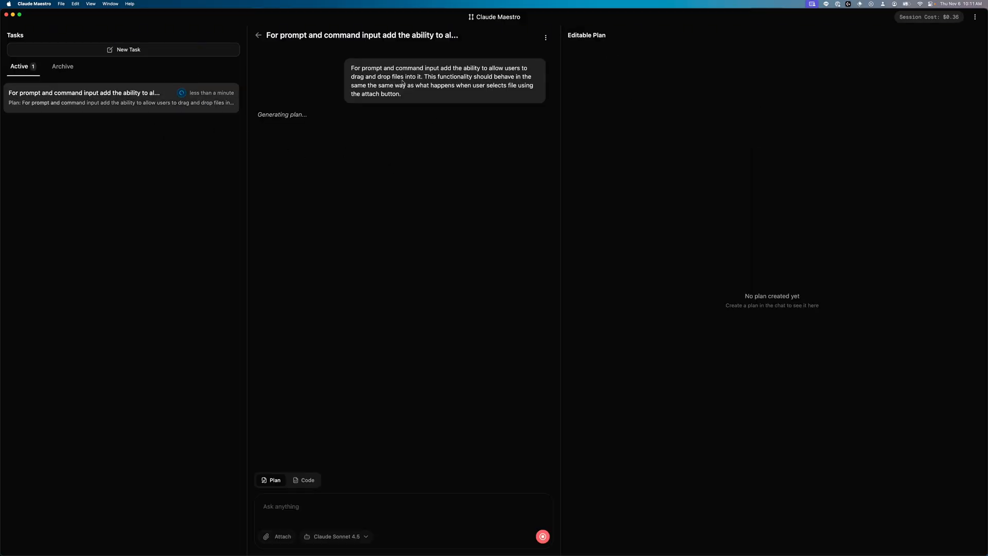
left_click(123, 50)
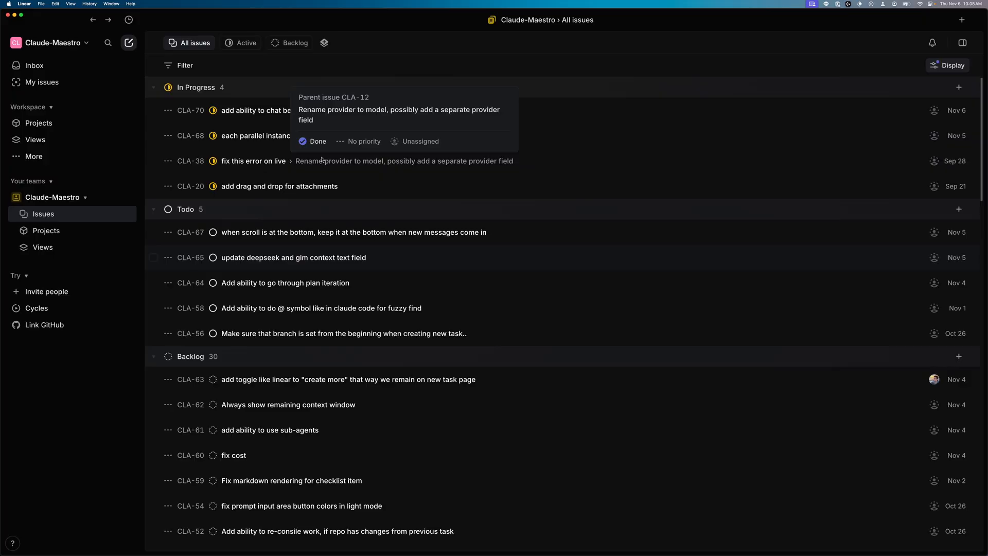
mouse_move(115, 338)
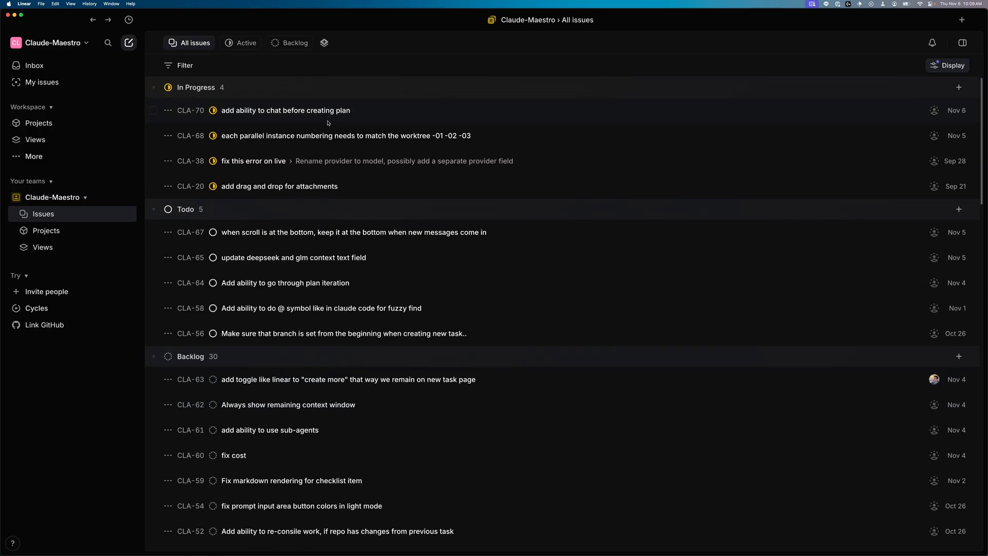
mouse_move(322, 187)
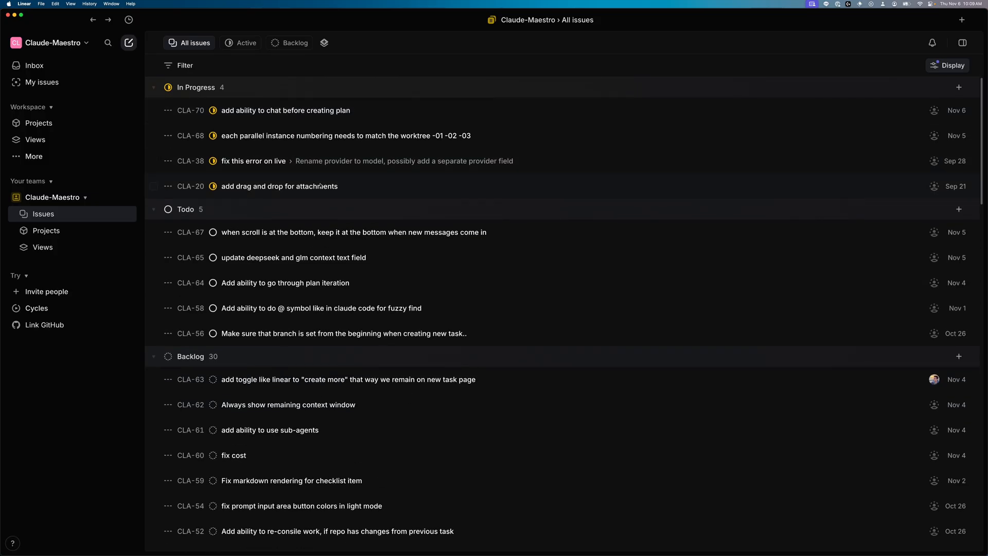
left_click(280, 186)
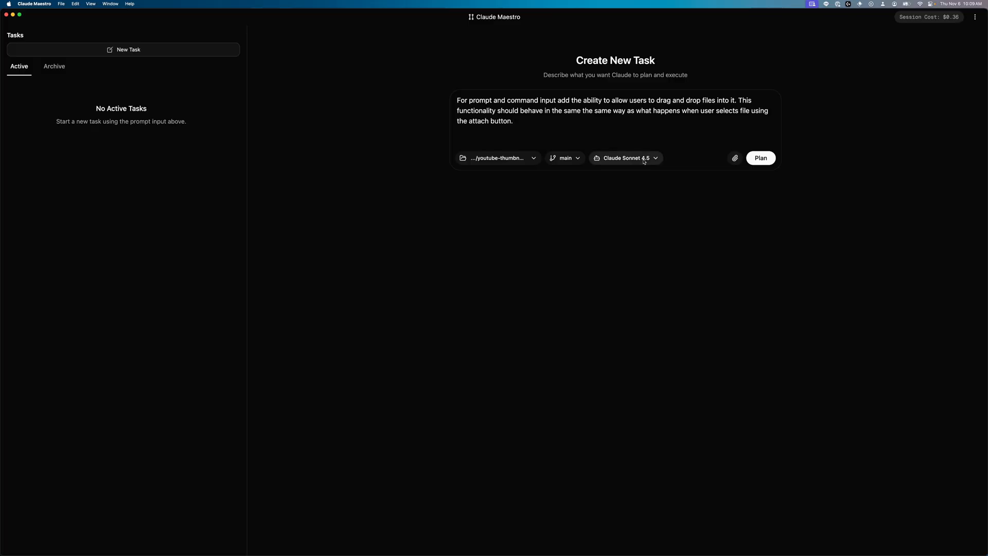
mouse_move(23, 346)
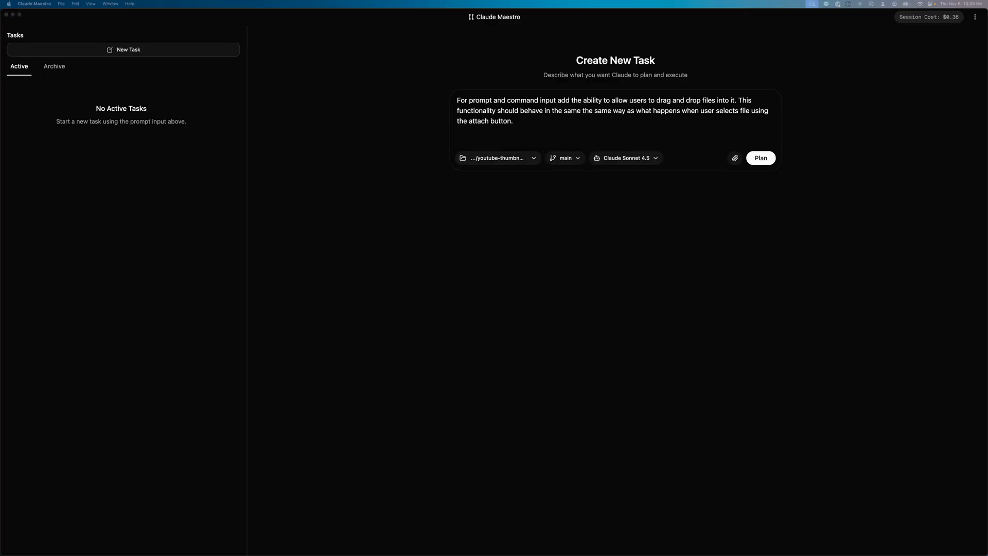
Step: Set the task's project to the claude-maestro folder inside prototype
left_click(735, 157)
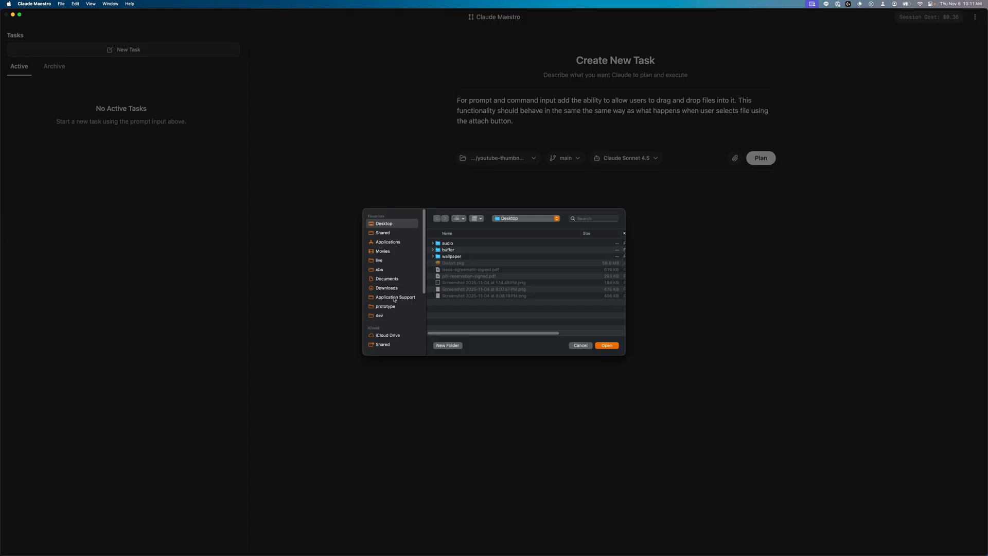
left_click(385, 306)
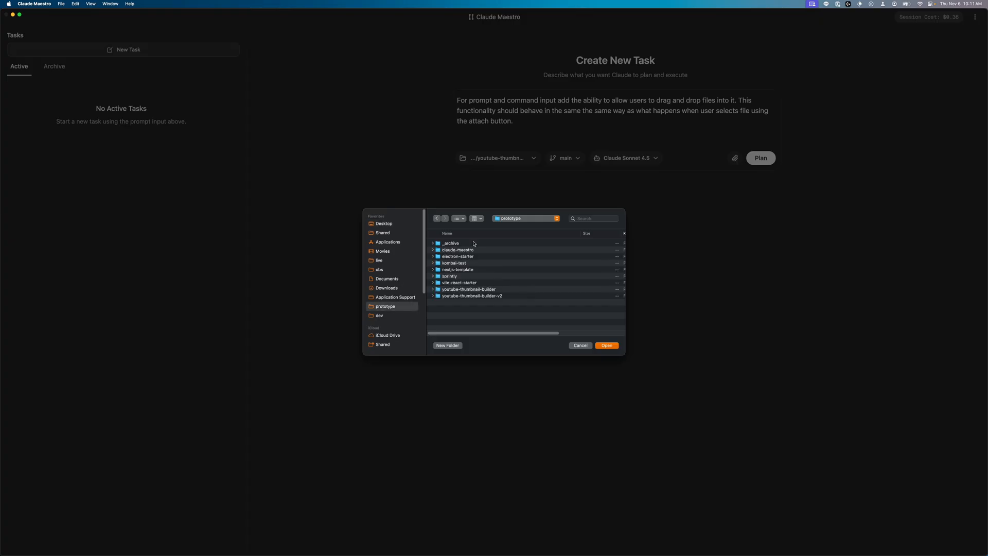
double_click(457, 250)
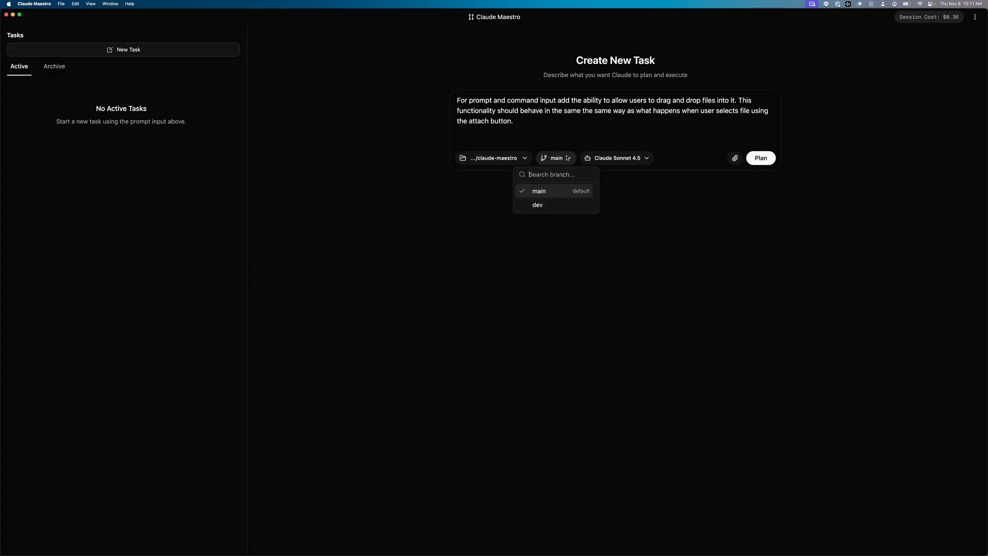
Step: Choose the dev branch and Claude Sonnet 4.5, submit for planning, and open the task
left_click(538, 205)
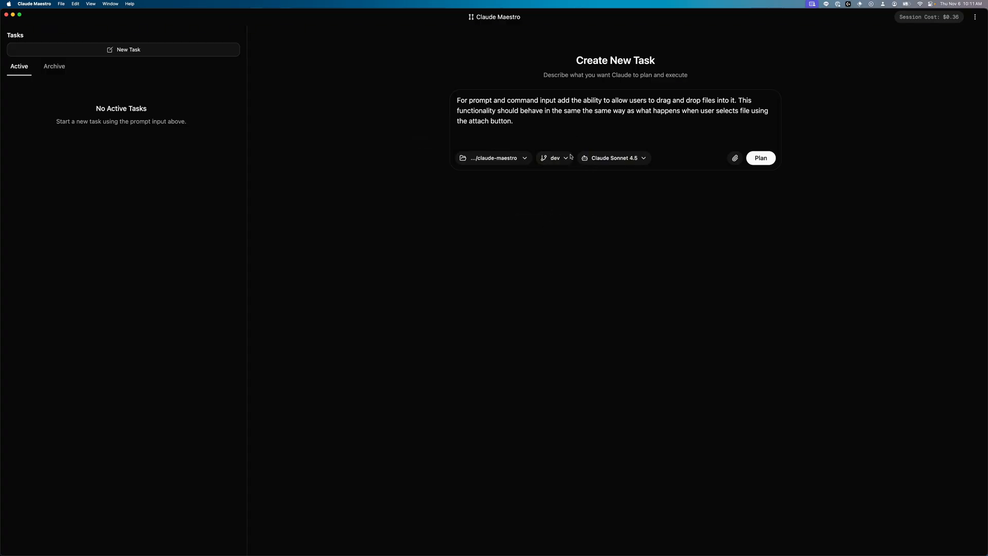
left_click(615, 158)
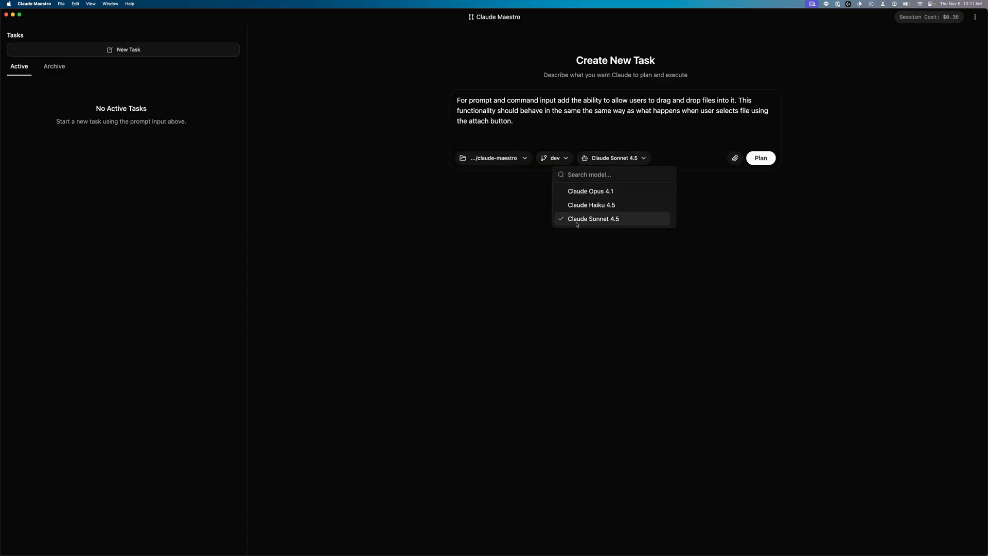
left_click(594, 218)
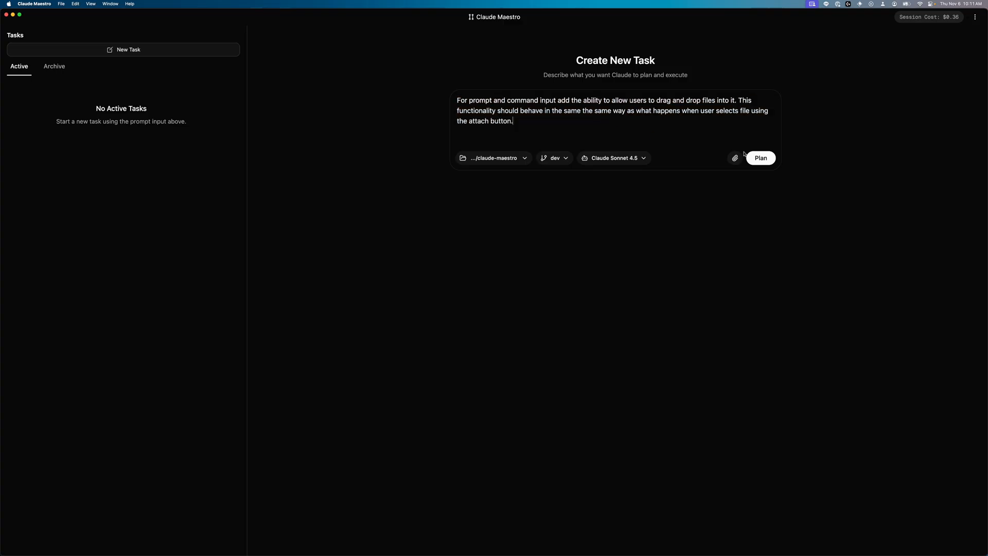
left_click(761, 158)
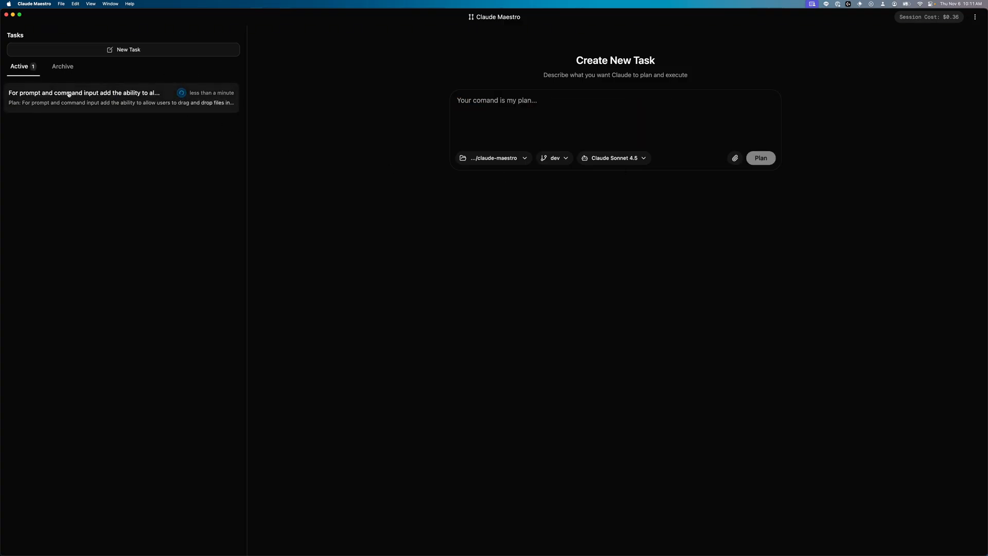
left_click(69, 93)
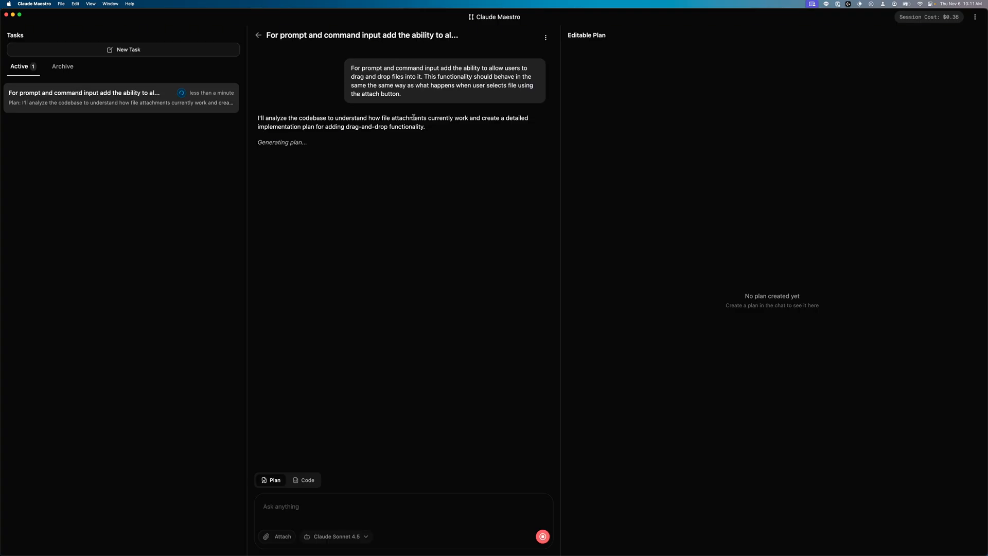
Step: Submit the plan-mode chat toggle prompt for planning, reset the form, and open the task
left_click(128, 49)
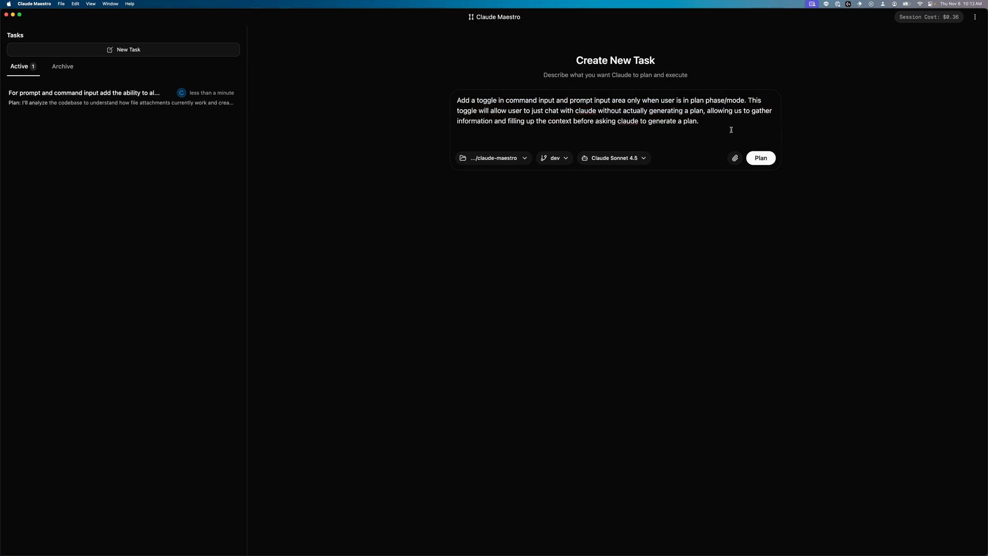
left_click(761, 158)
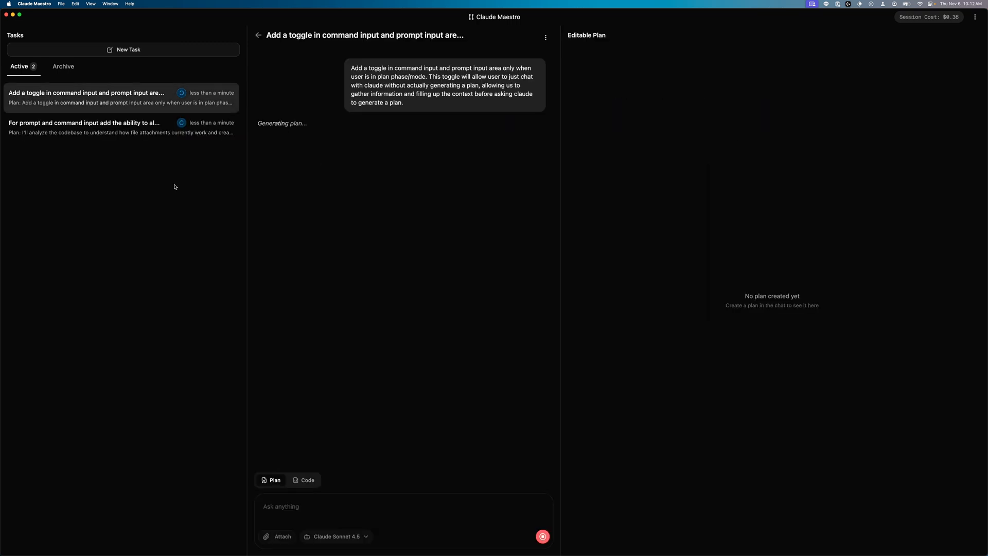
left_click(127, 50)
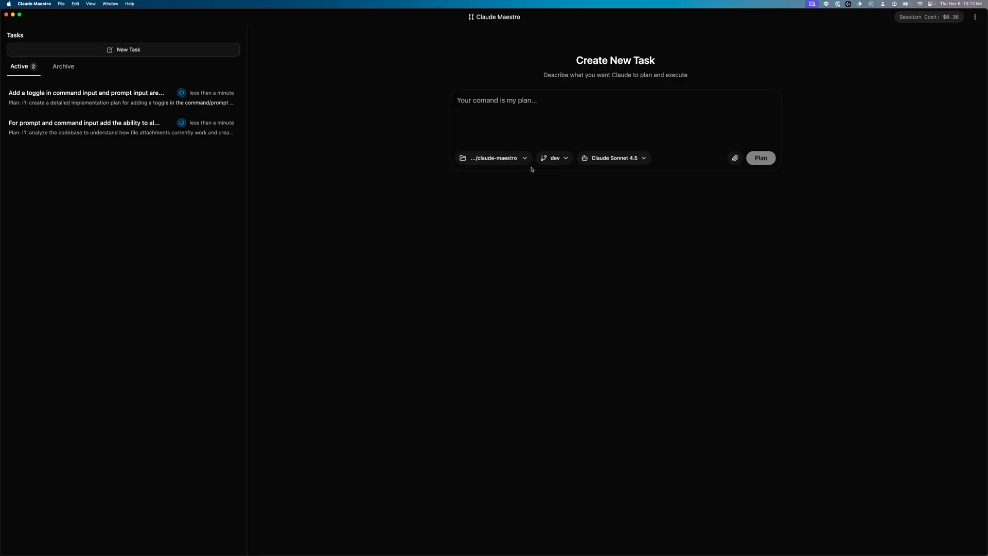
mouse_move(499, 197)
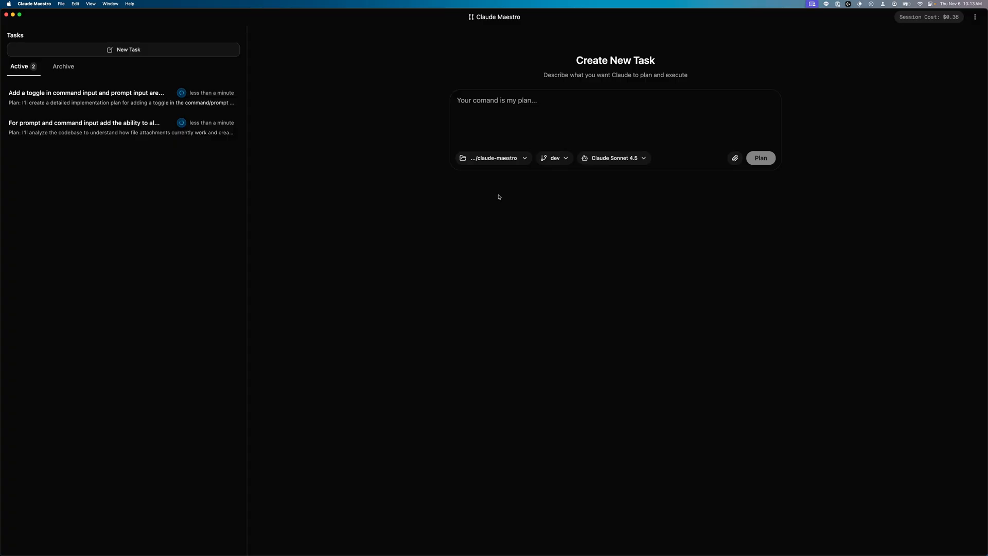
mouse_move(504, 163)
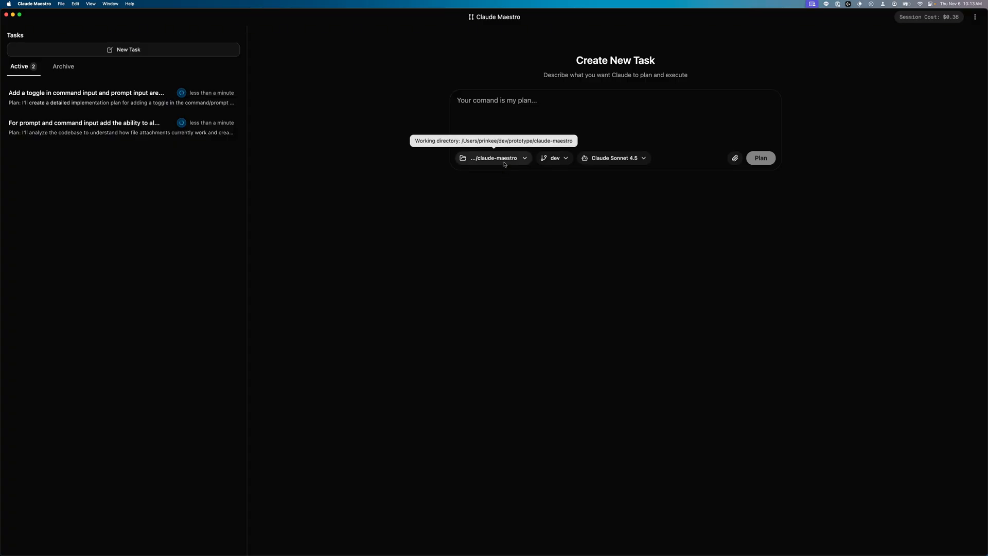
mouse_move(578, 336)
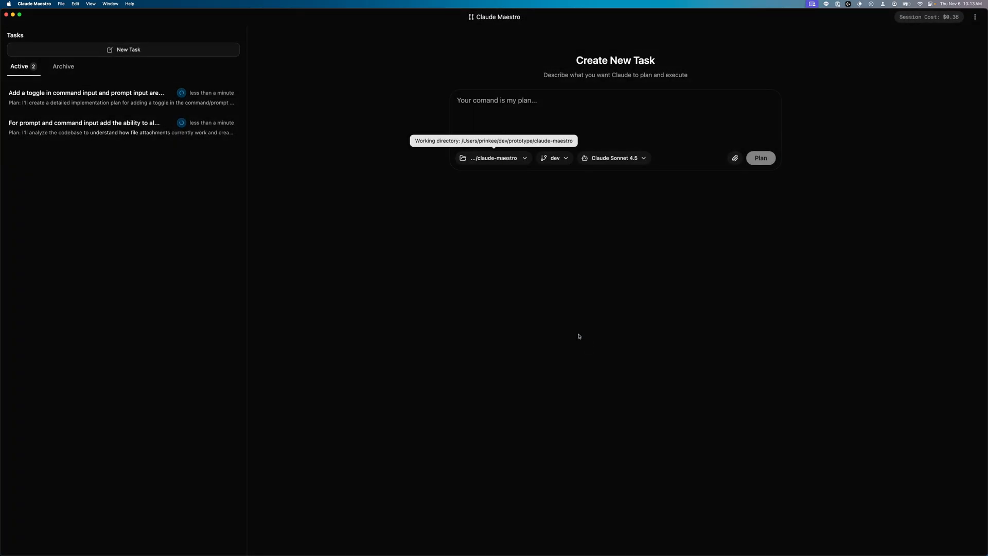
left_click(85, 93)
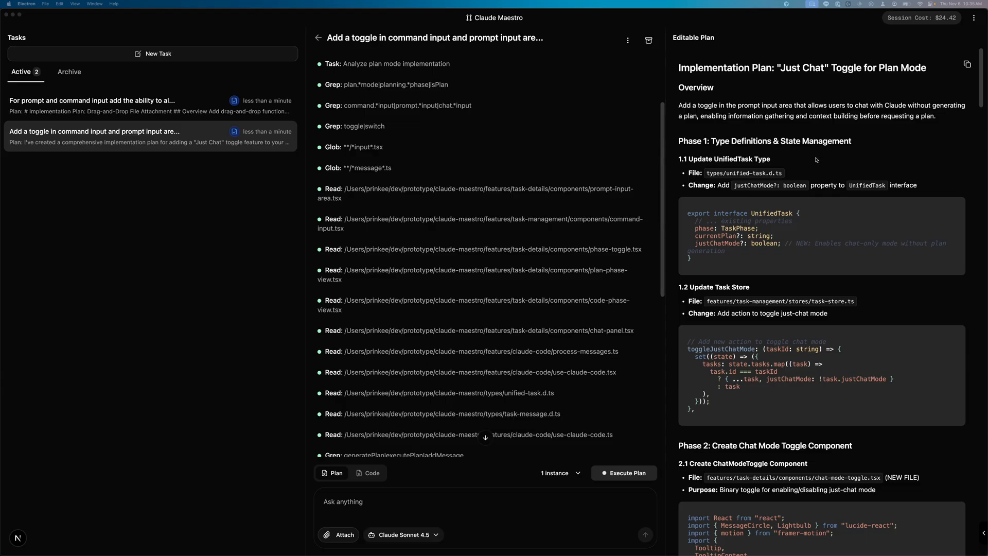
mouse_move(776, 238)
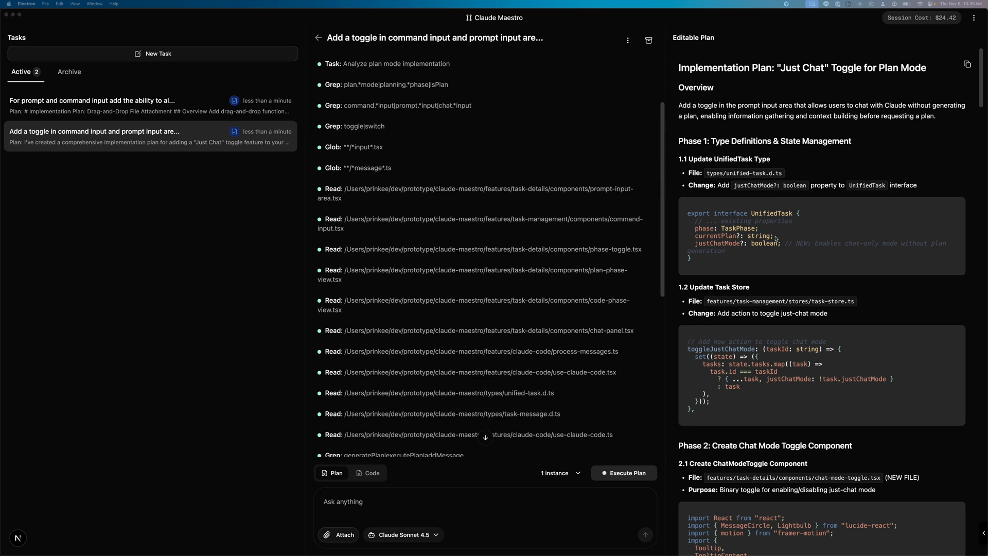
scroll("down", 3)
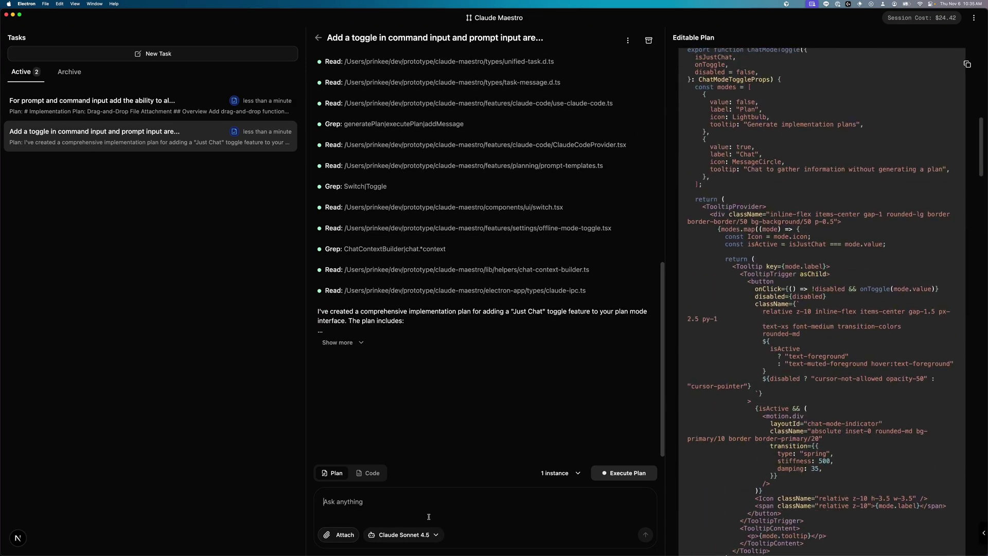
scroll("down", 3)
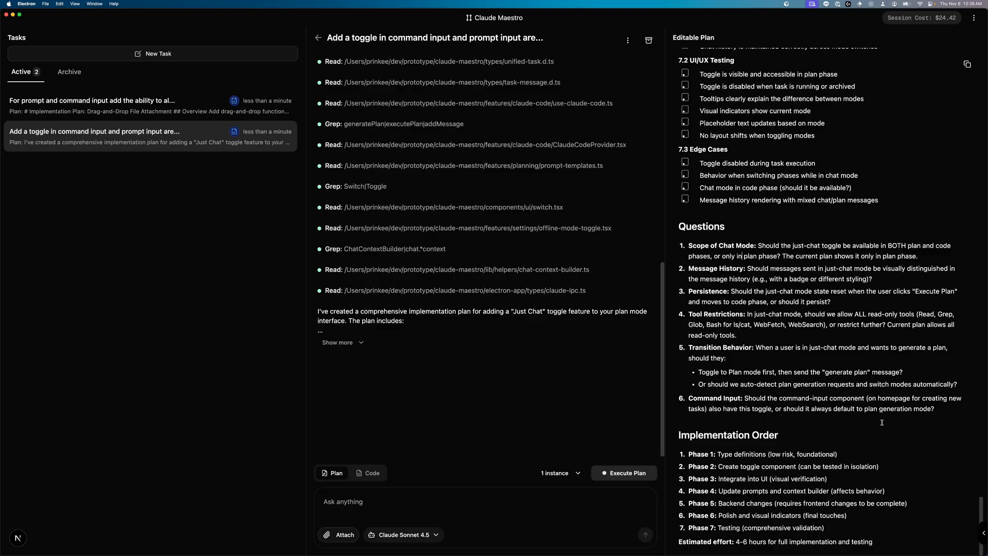
mouse_move(758, 363)
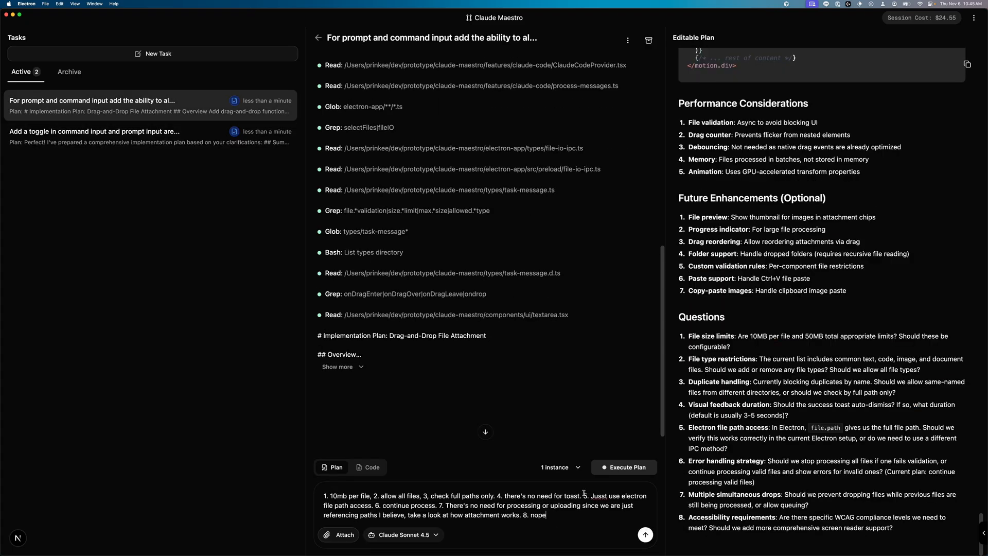
Step: Send the drag-and-drop answers, then ask the toggle task to 'output the whole plan again with all code changes'
left_click(645, 535)
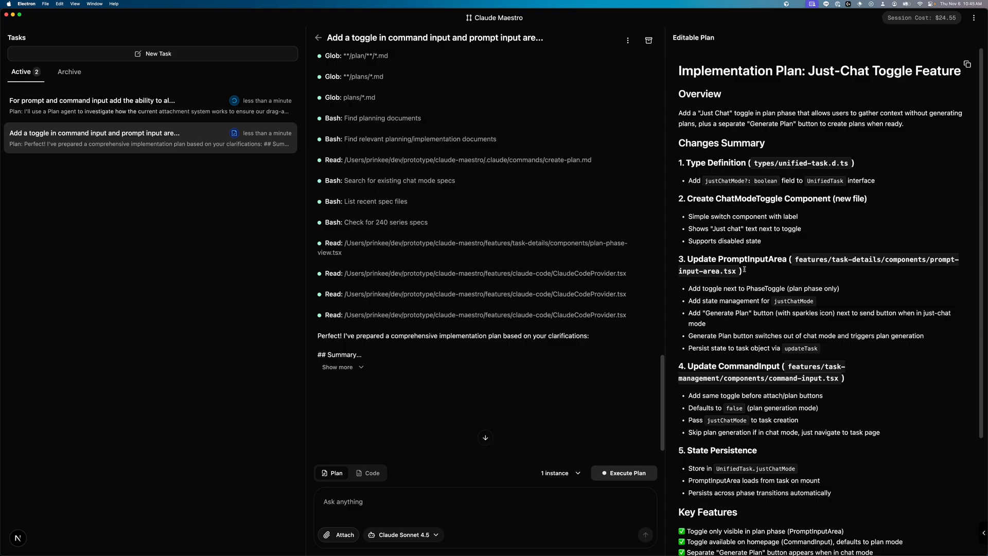
double_click(747, 259)
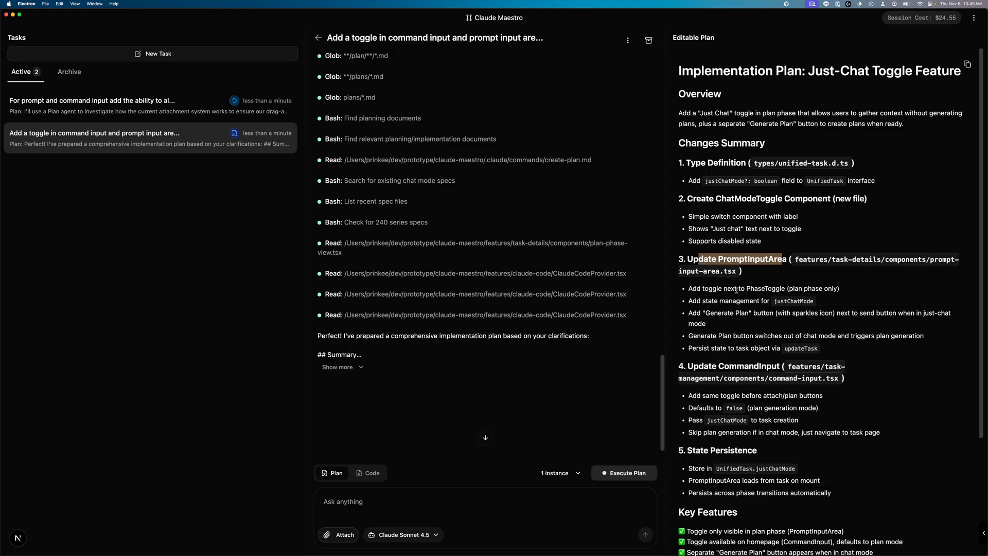
type("output the whole plan again with all code changes")
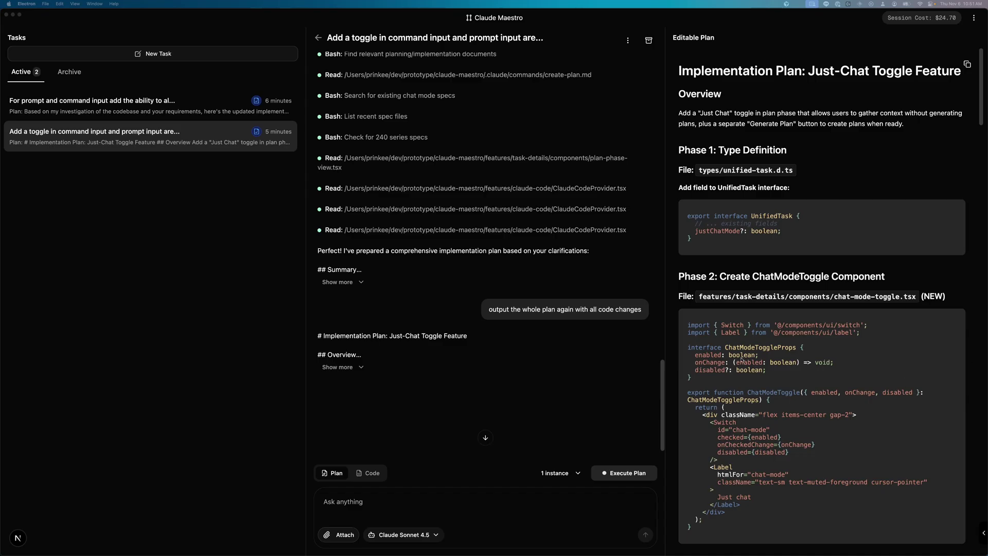
mouse_move(789, 363)
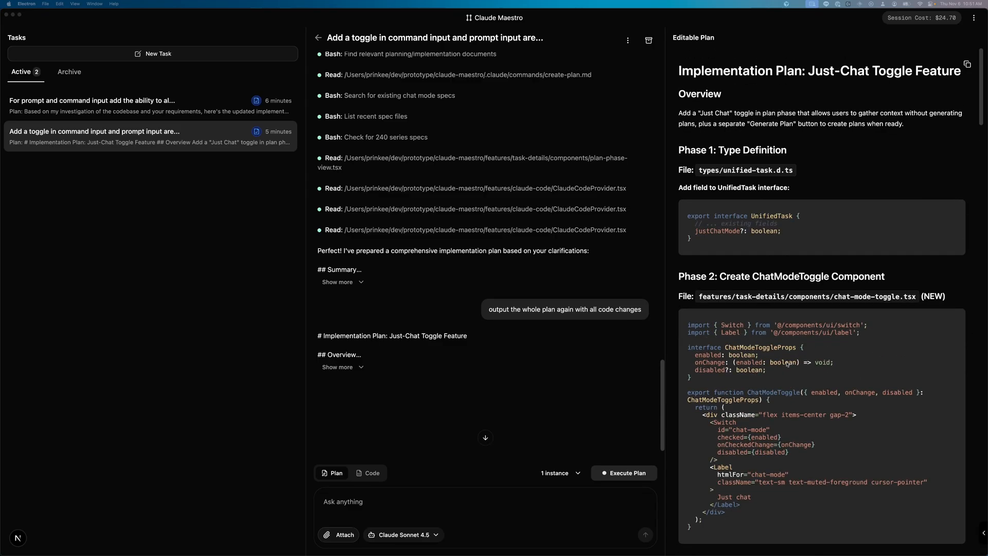
Step: Run the updated toggle plan across 4 parallel instances
scroll("down", 3)
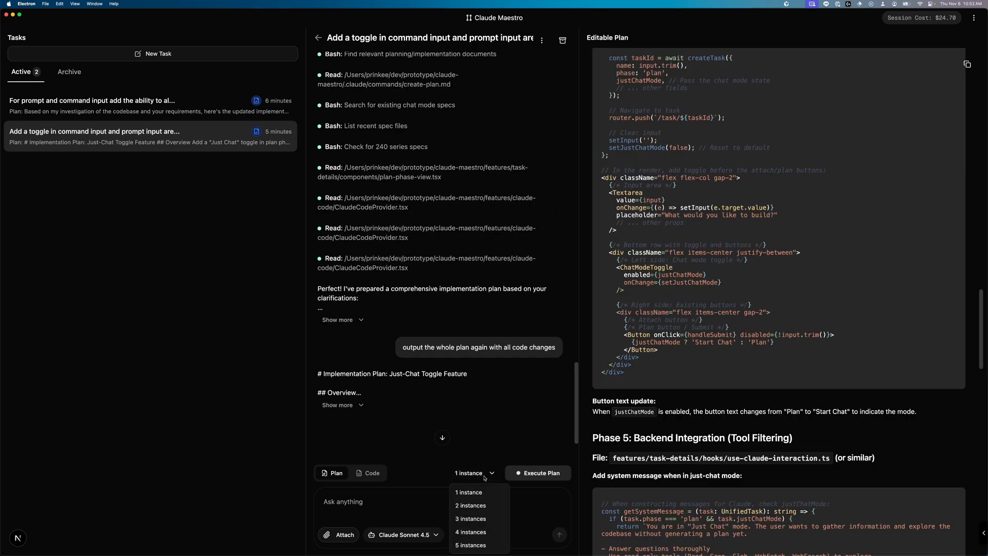
mouse_move(488, 532)
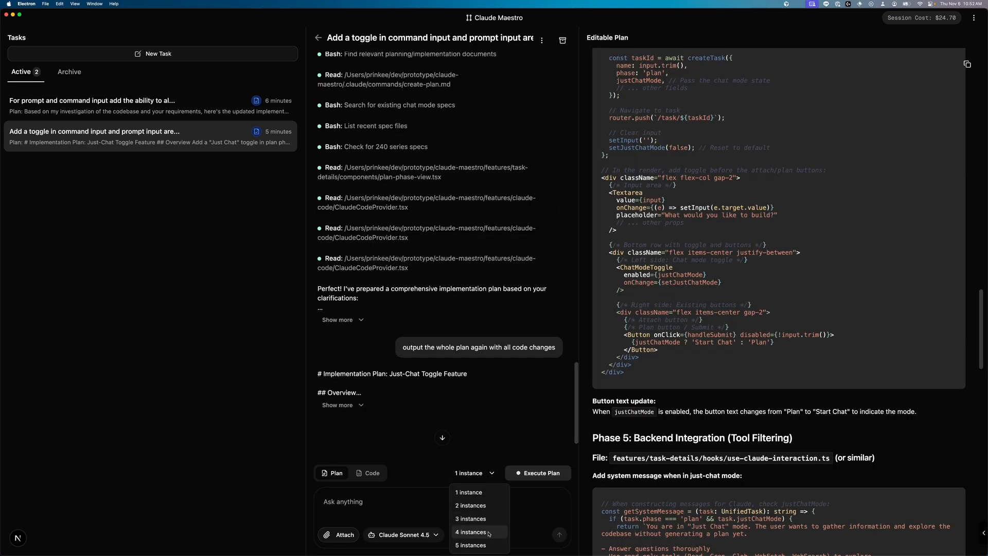
left_click(470, 533)
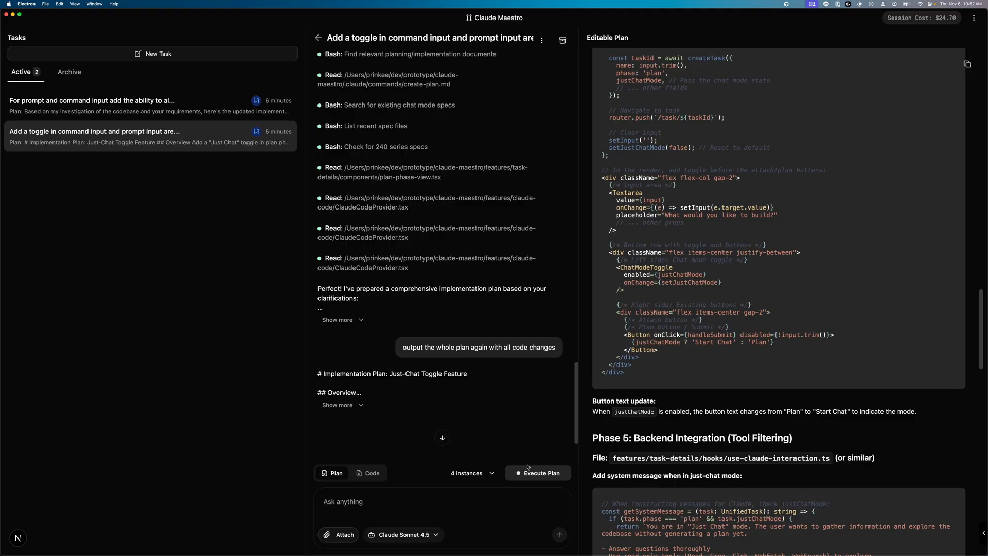
left_click(538, 473)
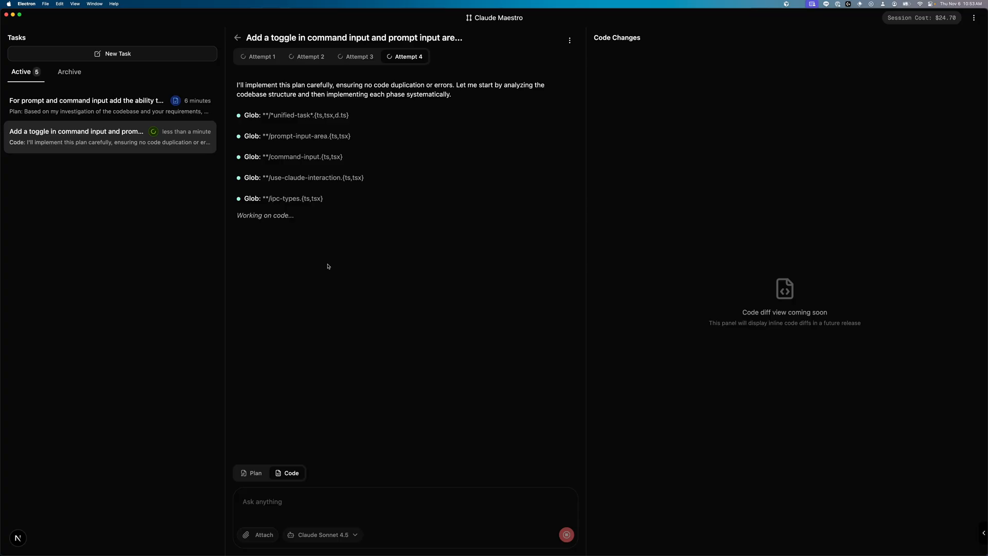
Step: Review Attempt 3's results, then start a new task
left_click(93, 100)
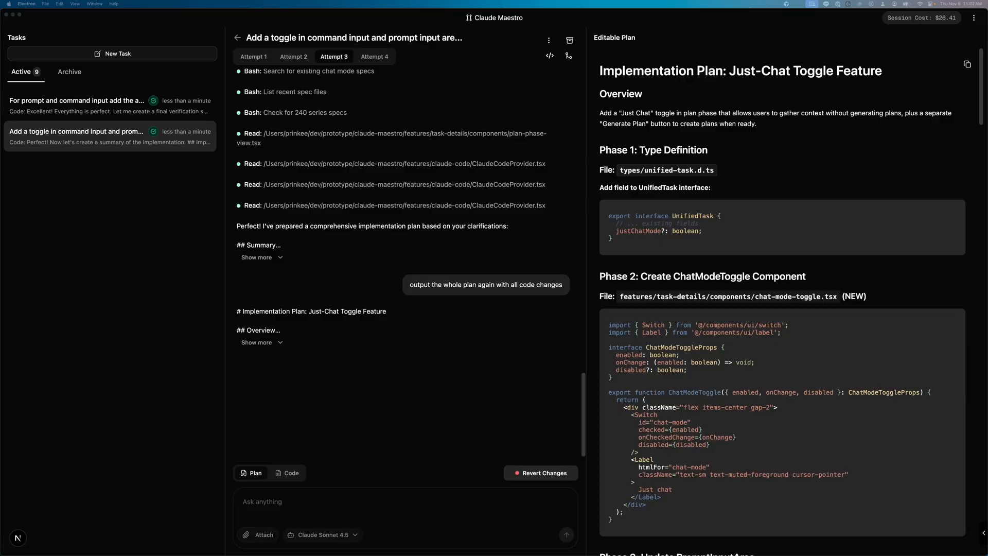
left_click(252, 57)
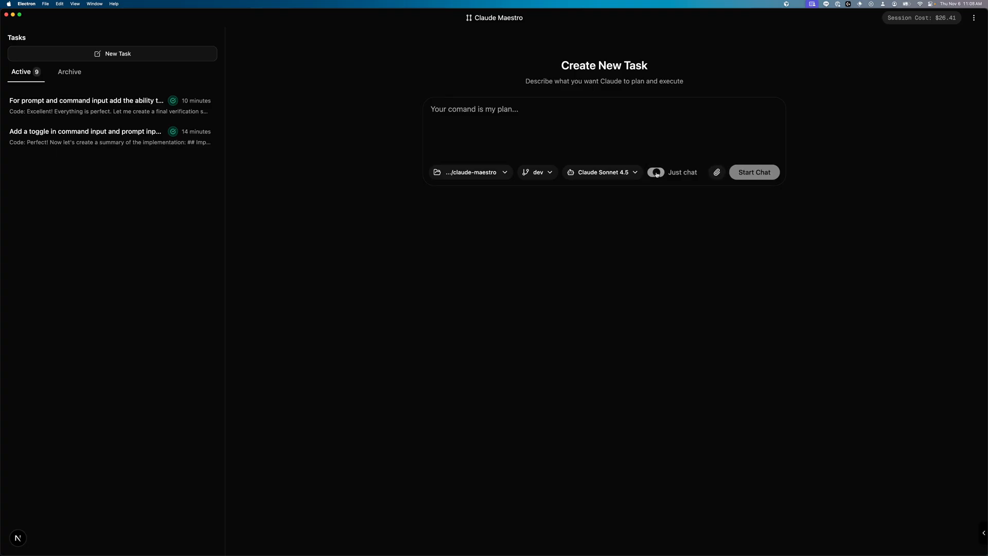
Step: Enable Just chat mode for the 'let me know what this codebase is about' task
left_click(656, 172)
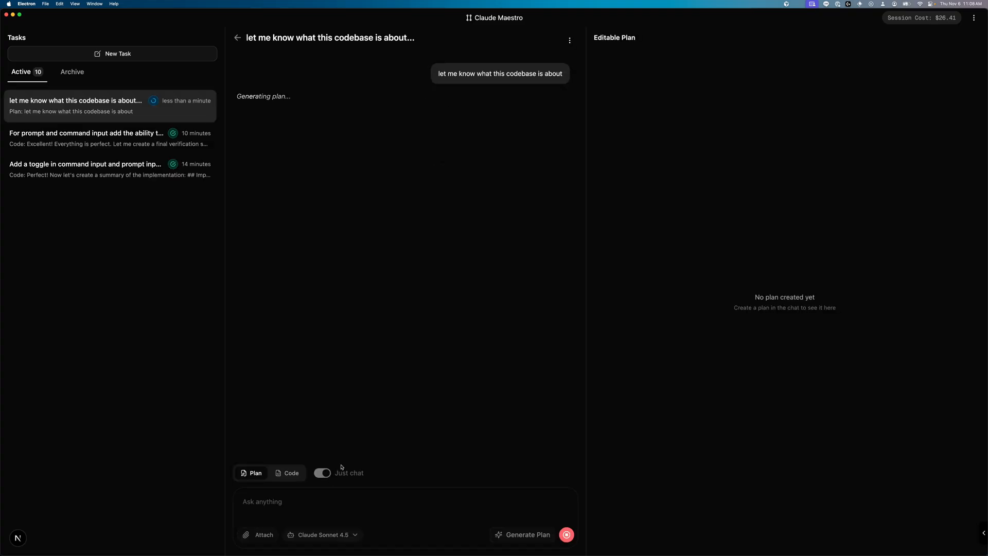
mouse_move(601, 145)
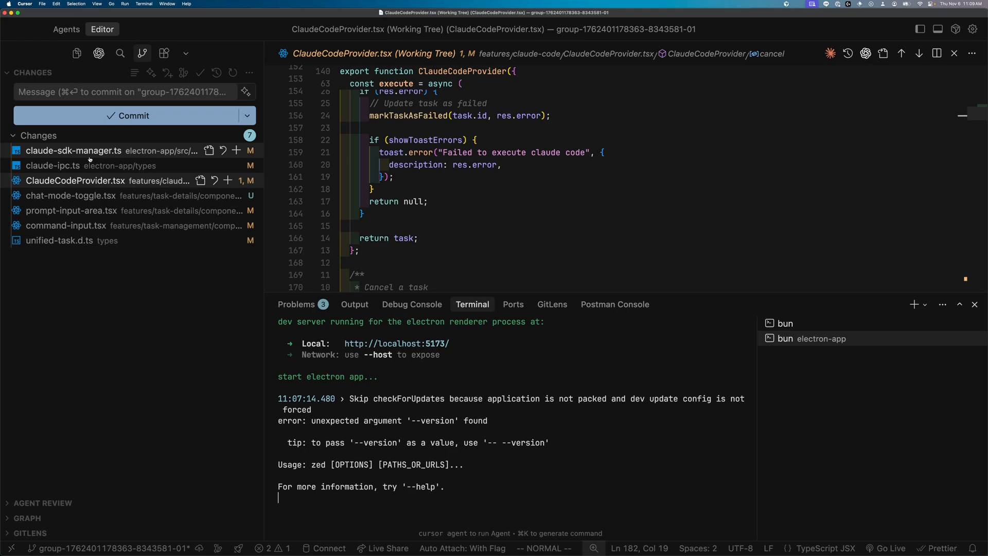
Step: Open the modified claude-sdk-manager.ts from Cursor's seven changed files
left_click(66, 226)
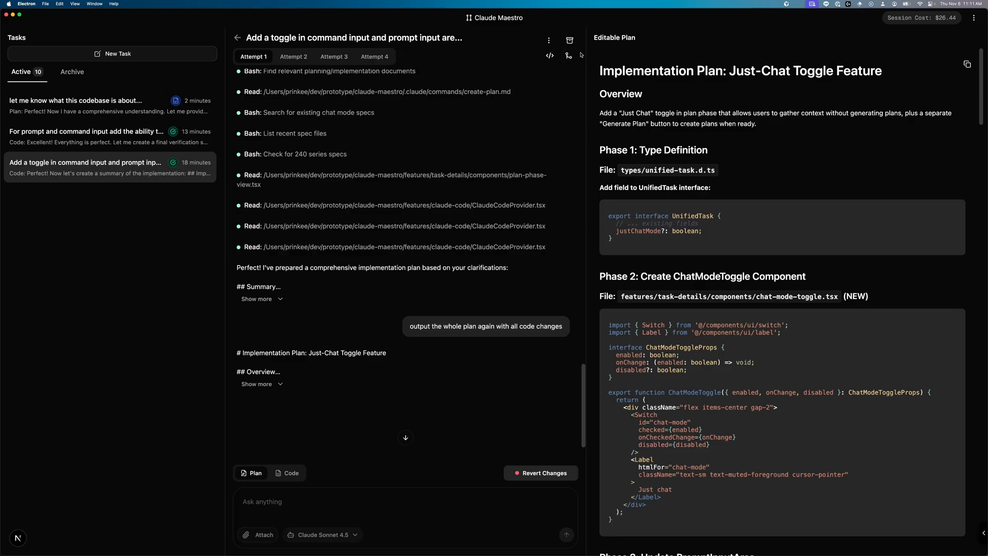
Step: Open Attempt 1 of the toggle task in the IDE
left_click(569, 55)
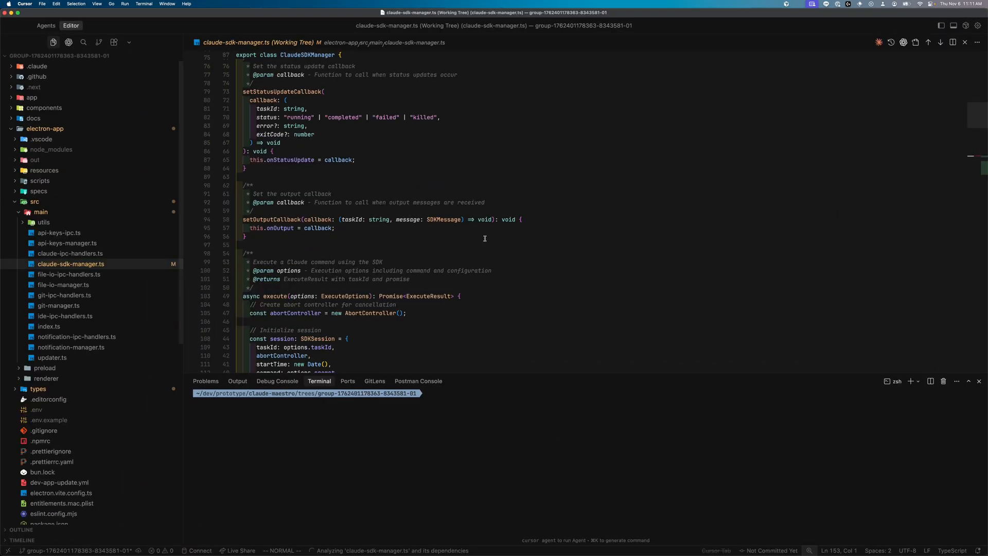
Step: List the seven changed files in Source Control and enter the commit message 'test'
left_click(100, 53)
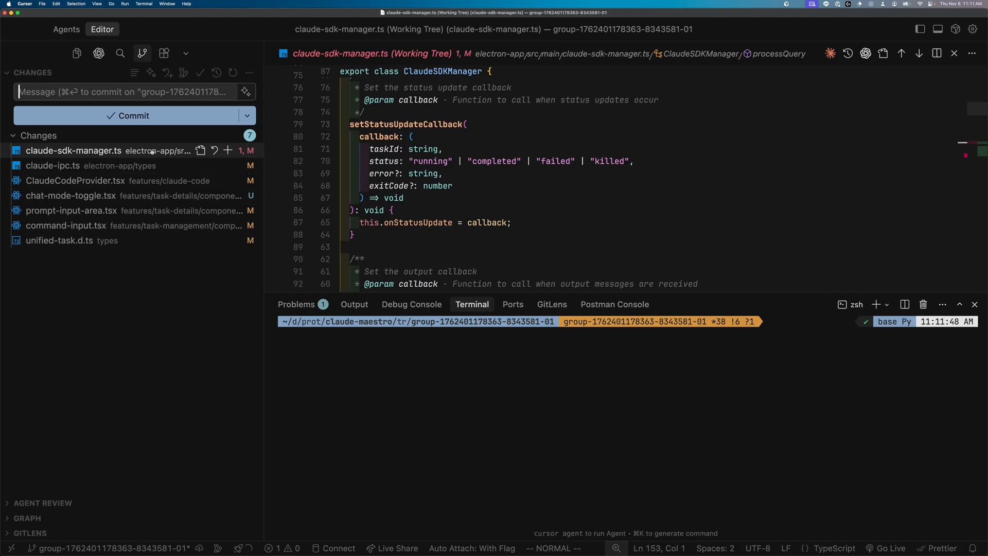
type("test")
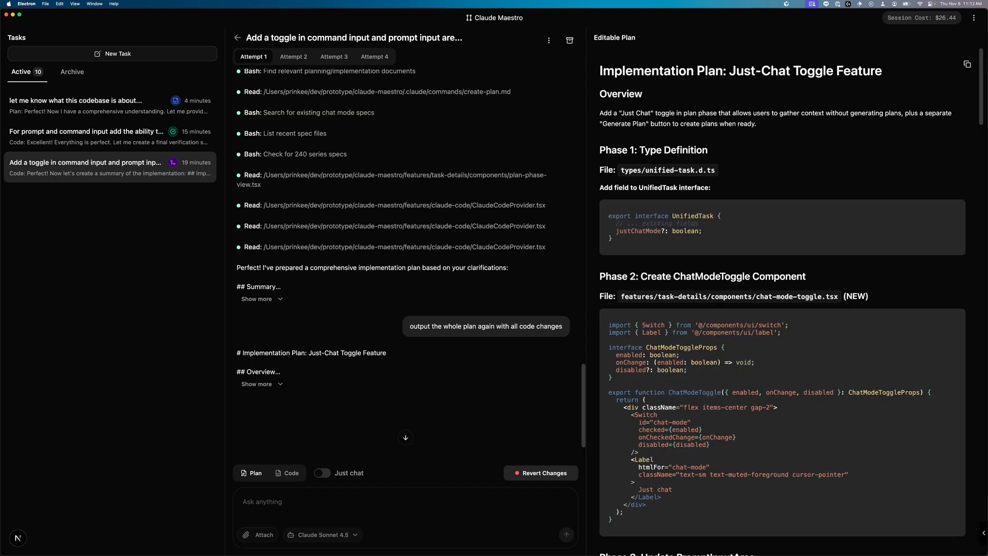
Step: View the attempt's code output, then archive the just-chat toggle task from the sidebar
left_click(287, 472)
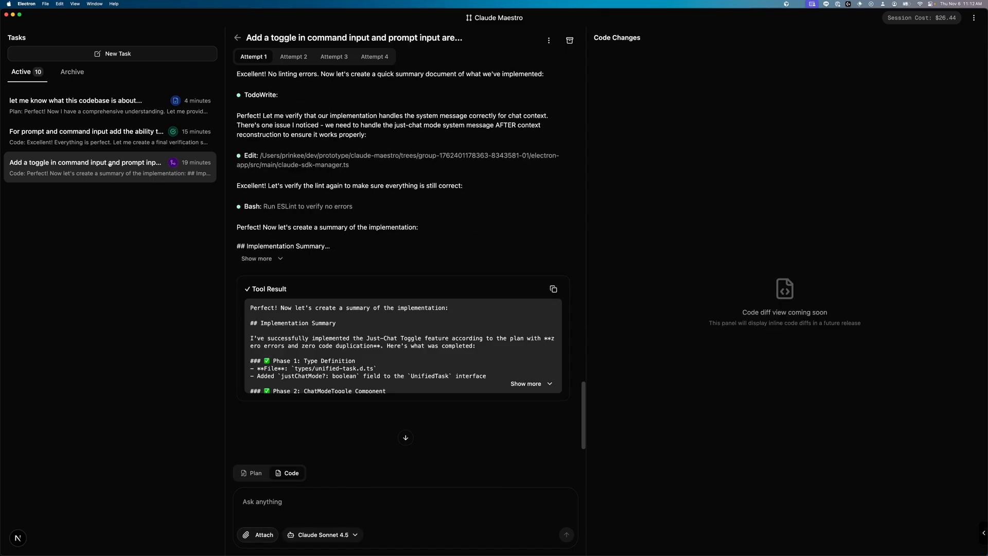
mouse_move(173, 162)
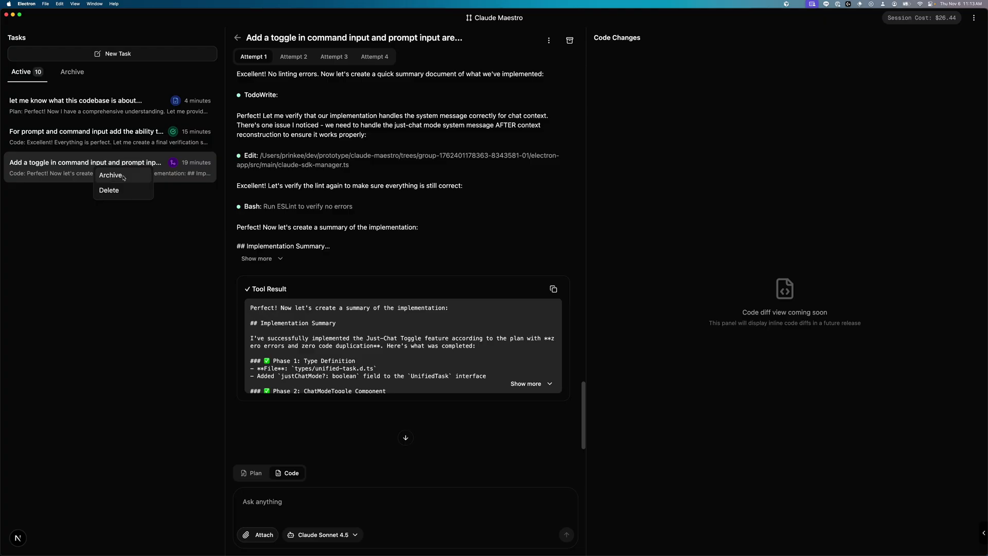
left_click(111, 175)
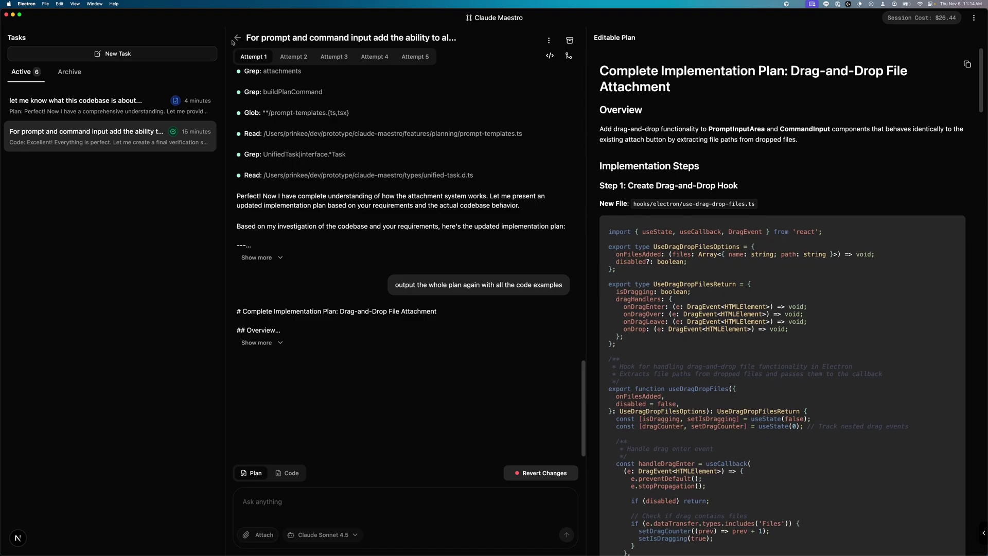
mouse_move(317, 406)
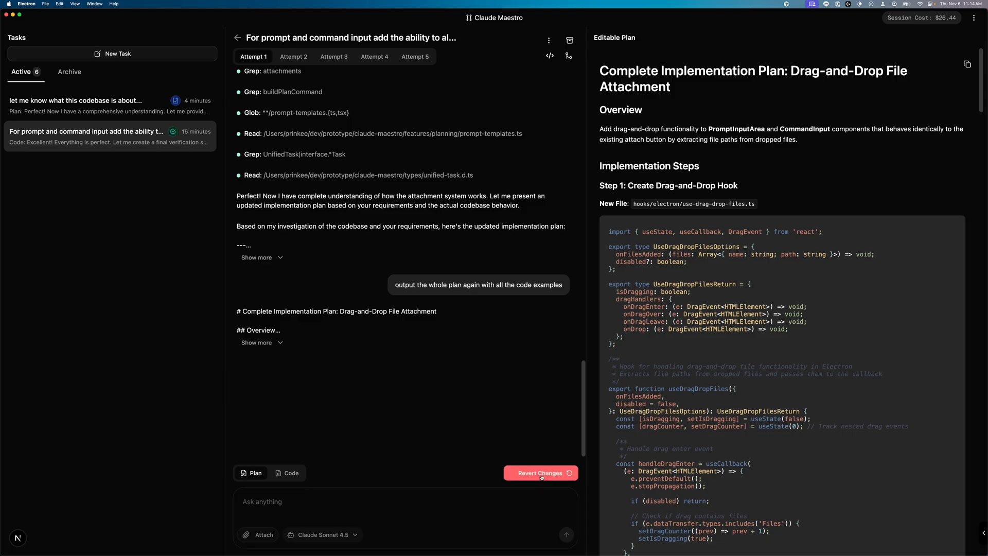
Step: Revert the drag-and-drop task's code changes, returning it to planning across five instances
left_click(541, 473)
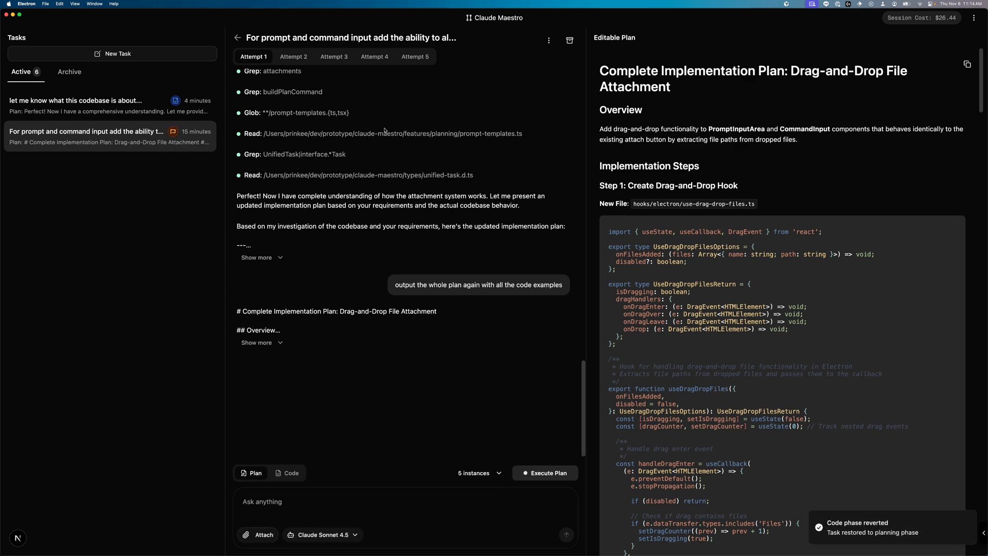
mouse_move(367, 173)
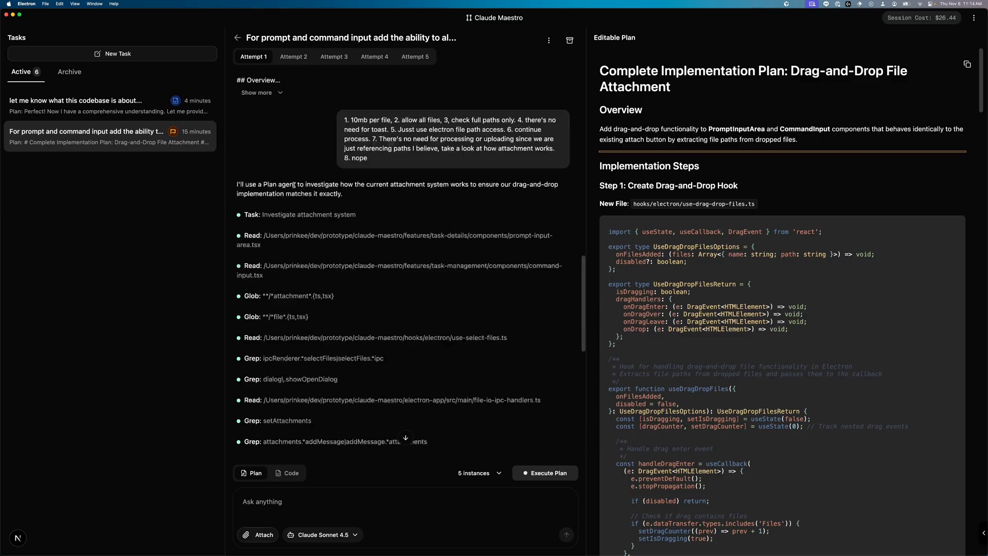
Step: Scroll through Attempt 1's conversation and start a new plan-mode chat-toggle task
scroll("down", 3)
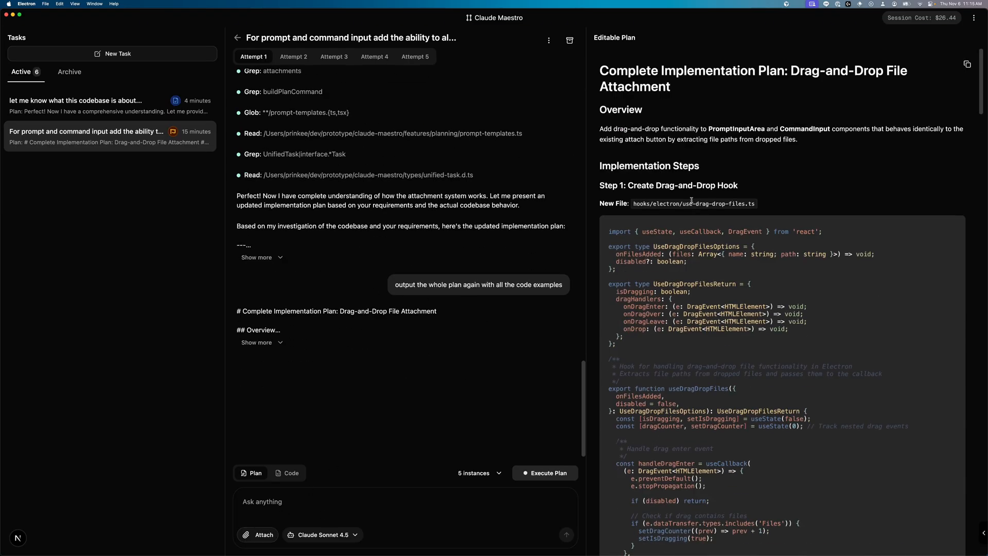
left_click(112, 53)
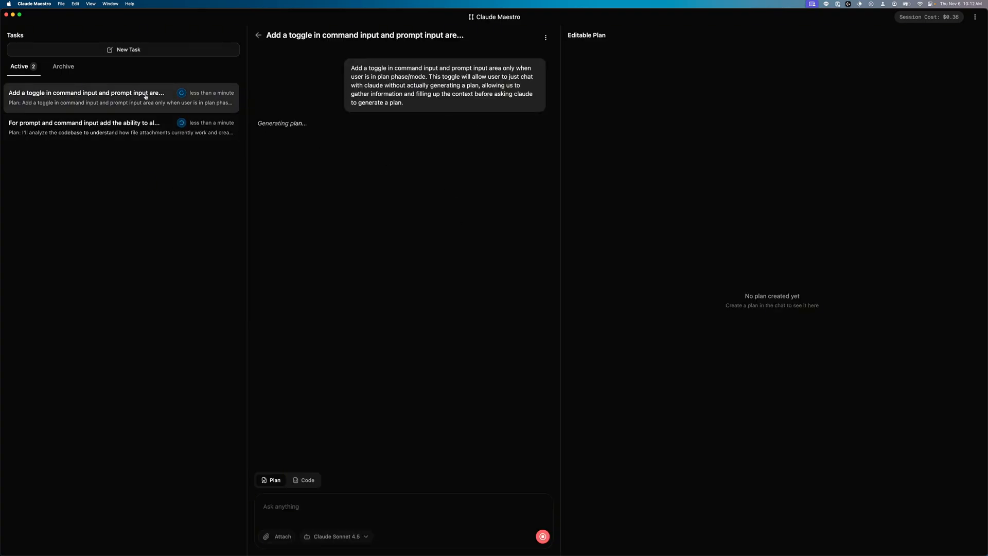
mouse_move(169, 178)
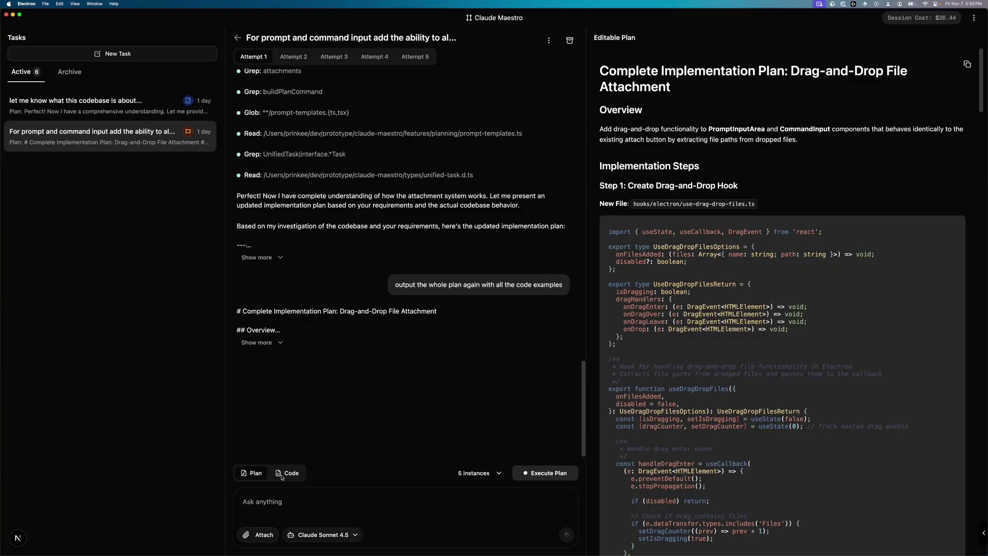
Step: Move through the sidebar tasks to the 'let me know what this codebase is about' task
left_click(288, 473)
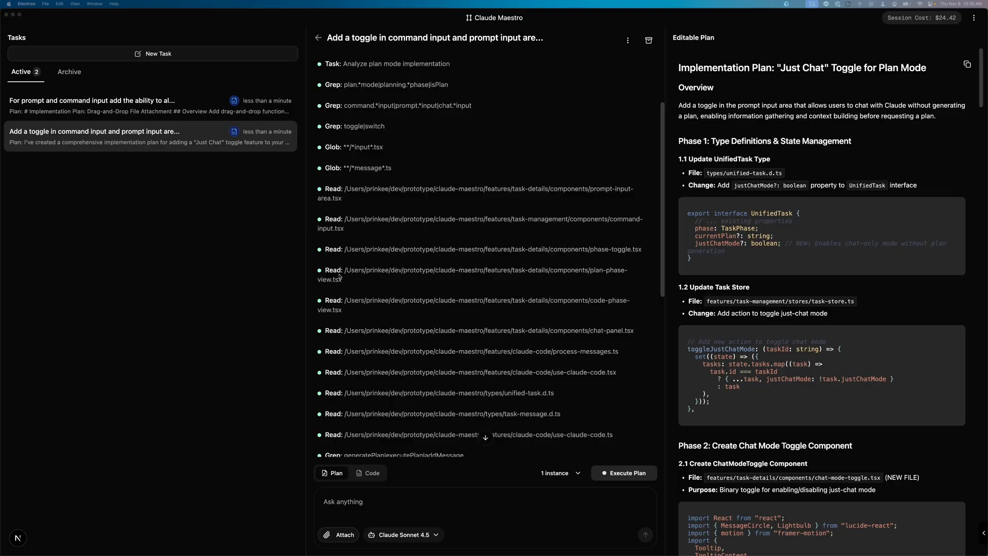
mouse_move(817, 160)
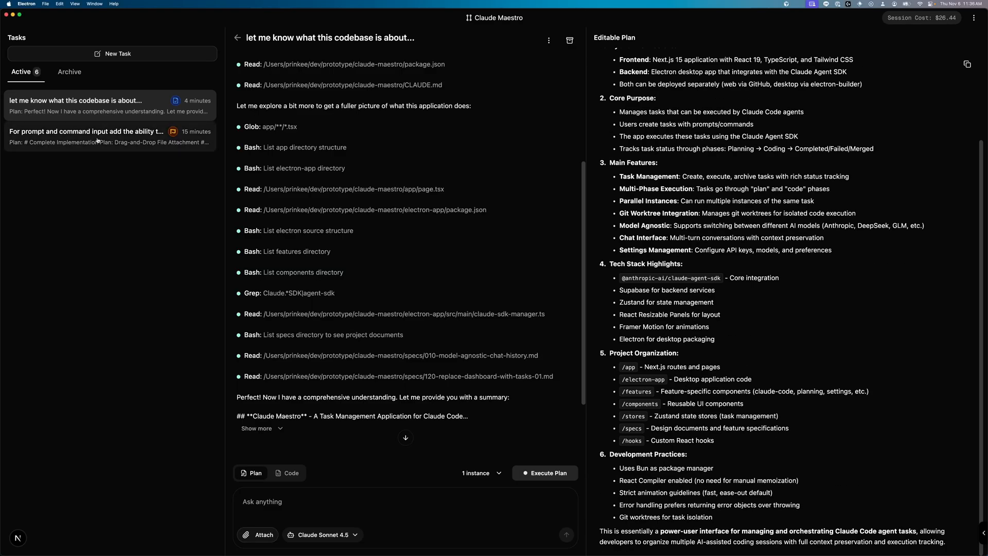
Step: Open the drag-and-drop task, review the AI Models settings tab, and return to tasks
left_click(95, 137)
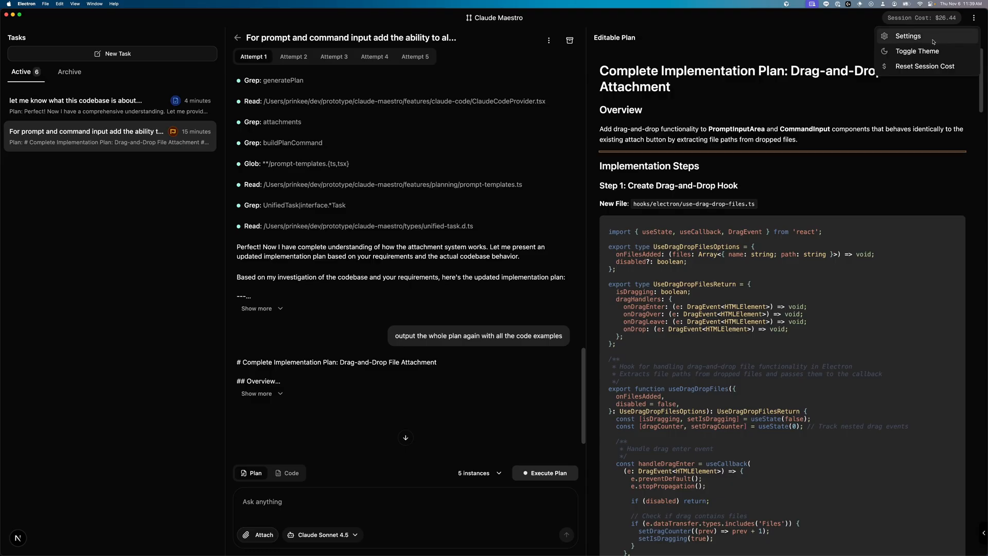
left_click(908, 36)
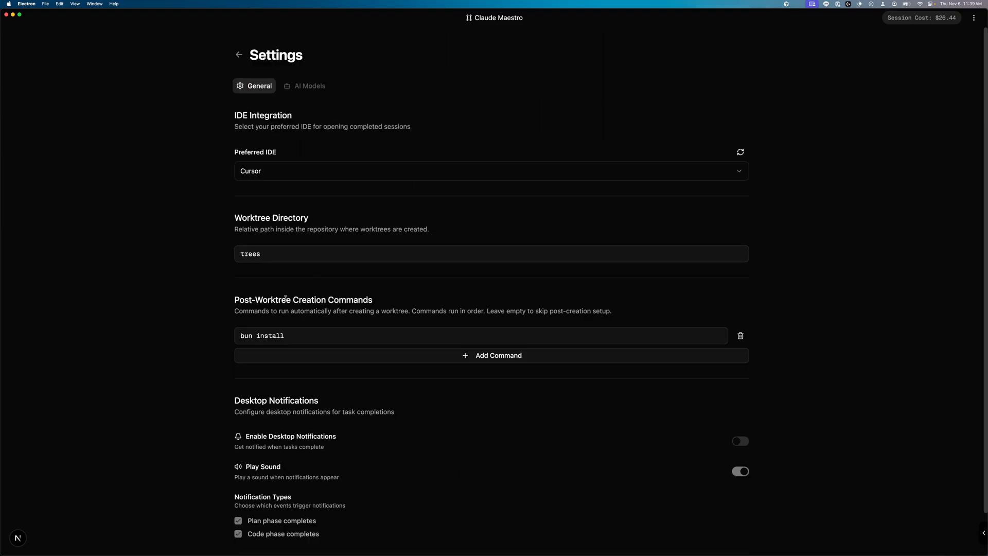
left_click(310, 86)
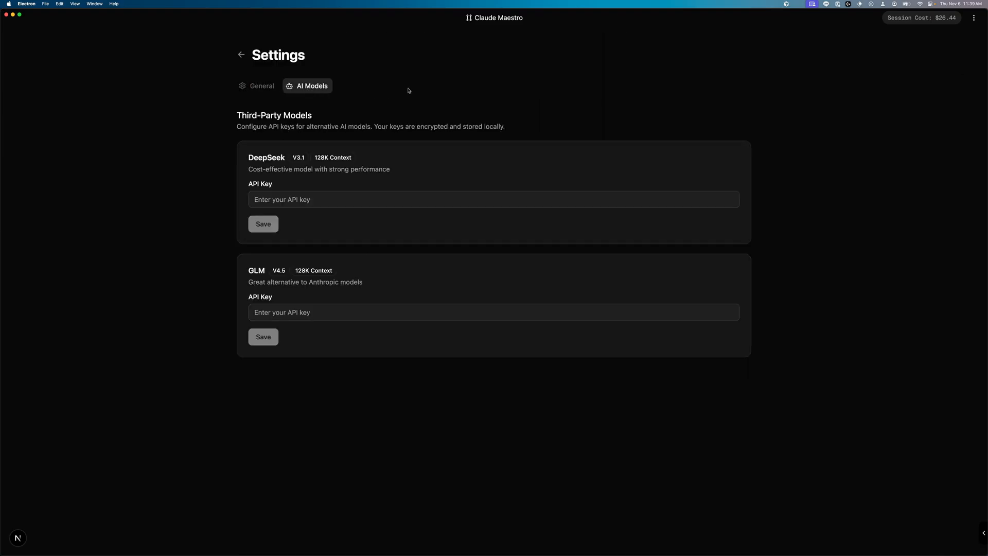
left_click(263, 337)
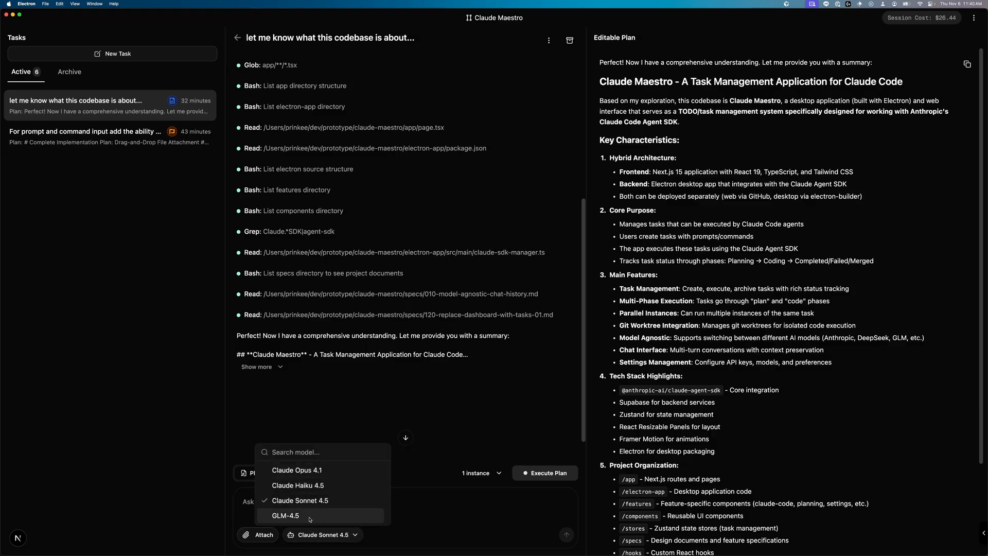
Step: Select GLM-4.5 as the model in the chat input dropdown
left_click(285, 515)
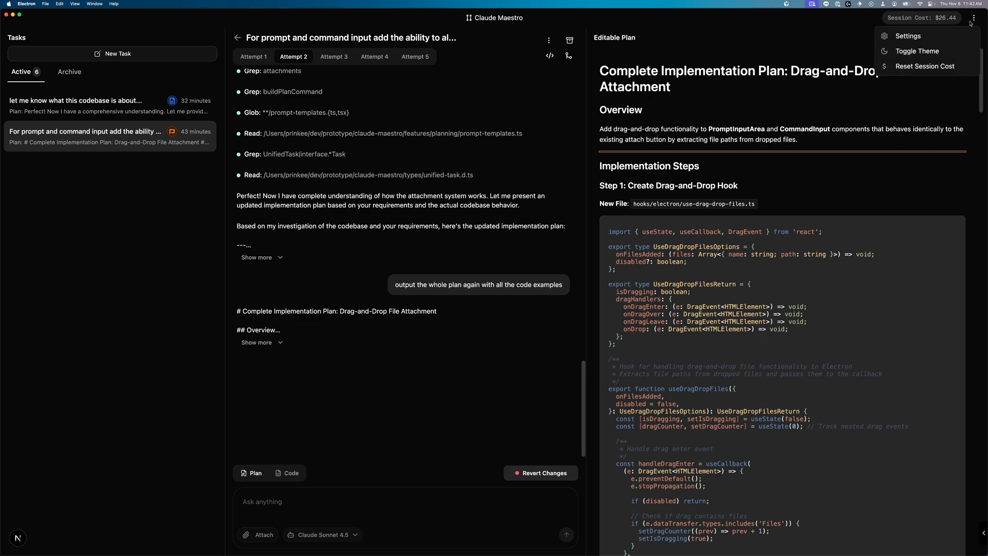
Step: Review General settings: Cursor IDE, 'trees' worktree directory, and 'bun install' post-worktree command
left_click(907, 36)
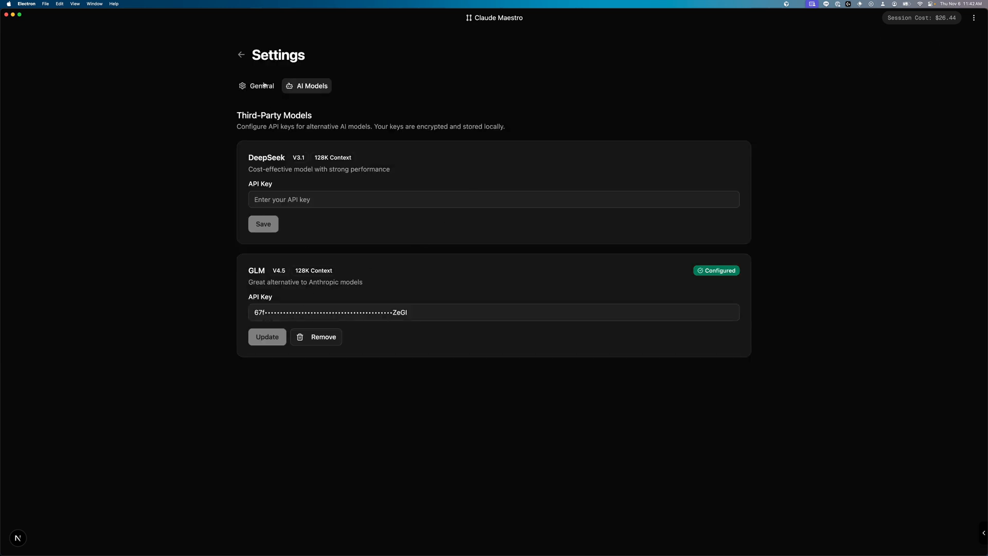
left_click(260, 85)
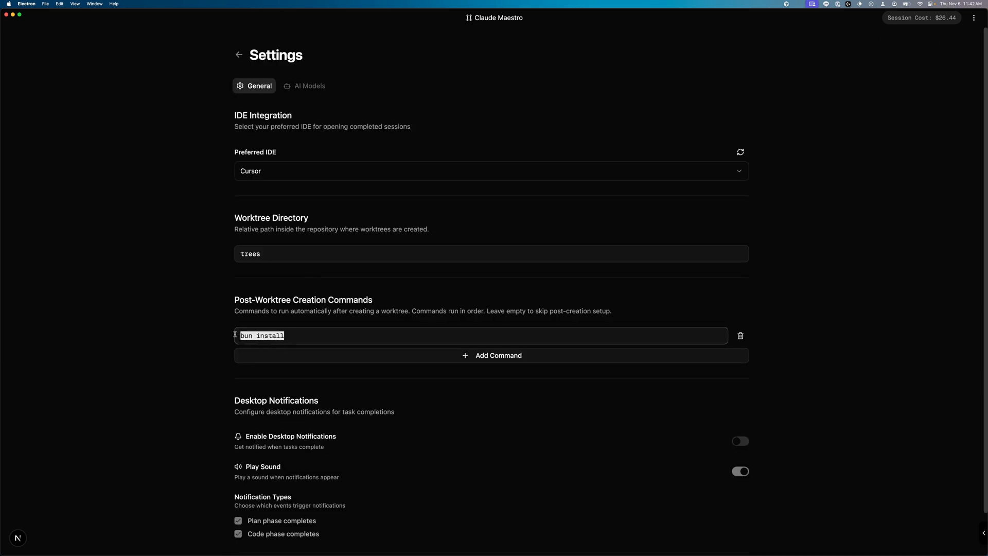
left_click(246, 336)
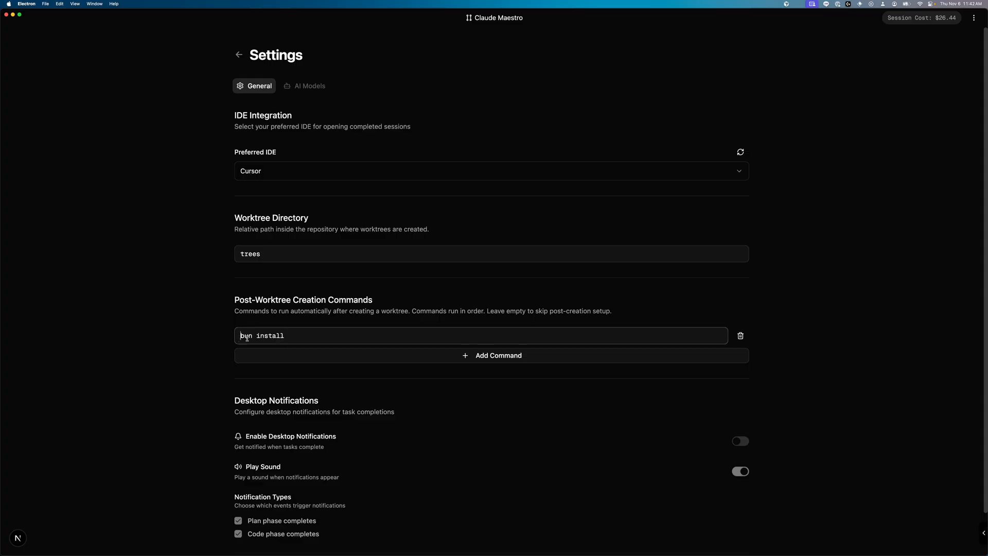
left_click(492, 356)
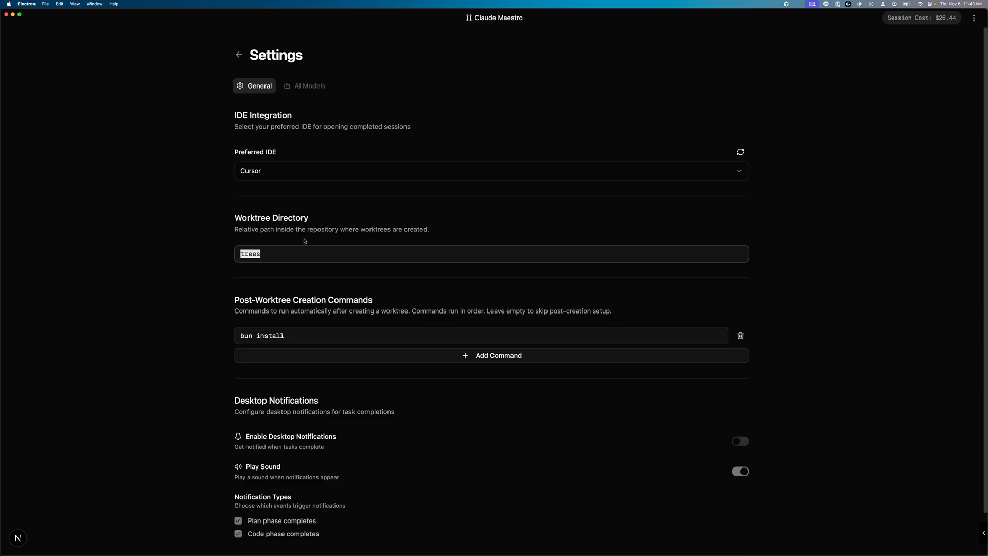
mouse_move(312, 246)
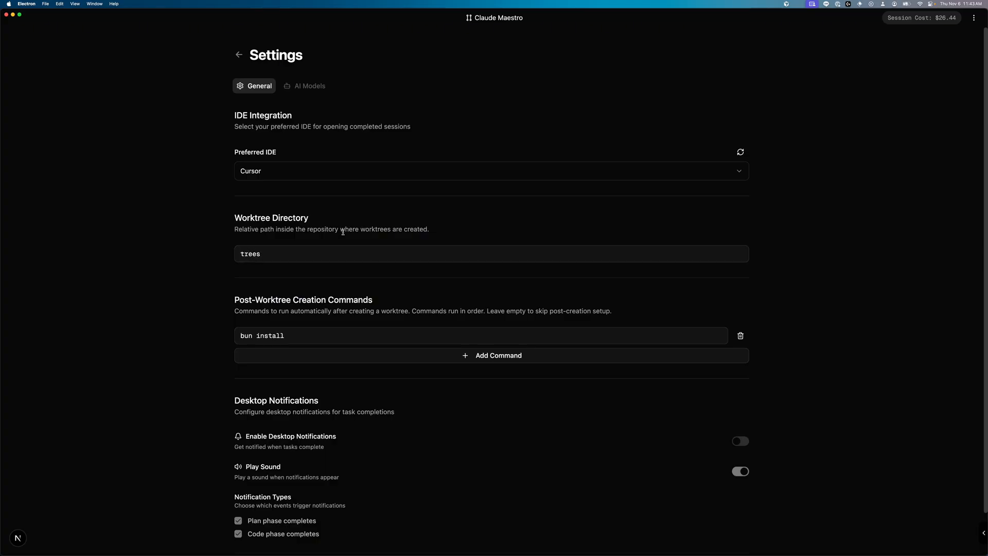
double_click(251, 254)
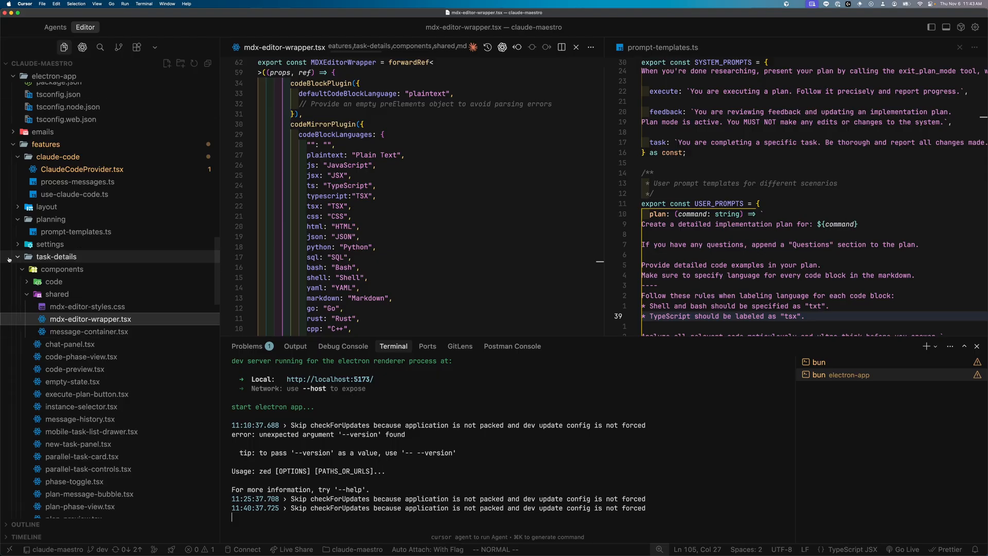
Step: Collapse task-details in Cursor's Explorer to reveal the trees worktree folders 02–05
left_click(18, 257)
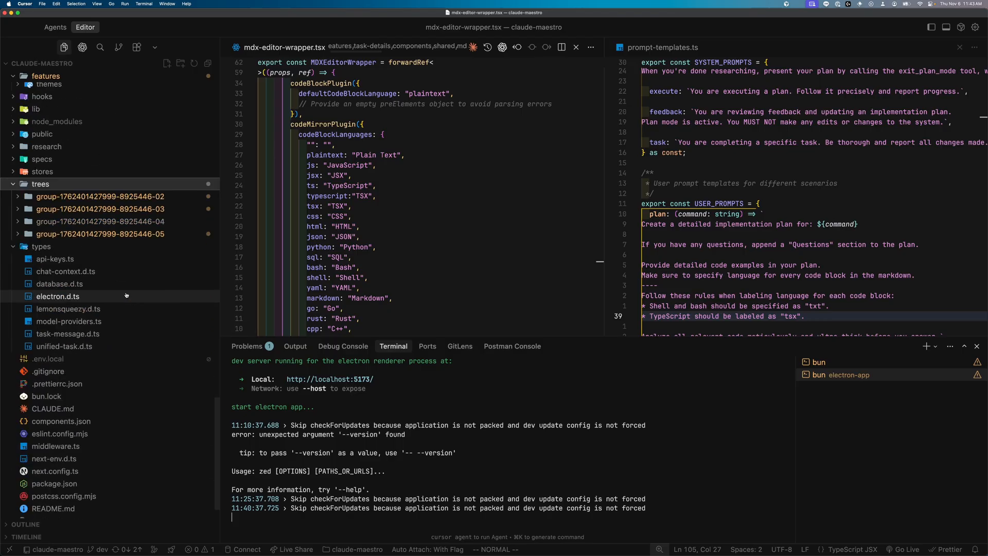
mouse_move(96, 206)
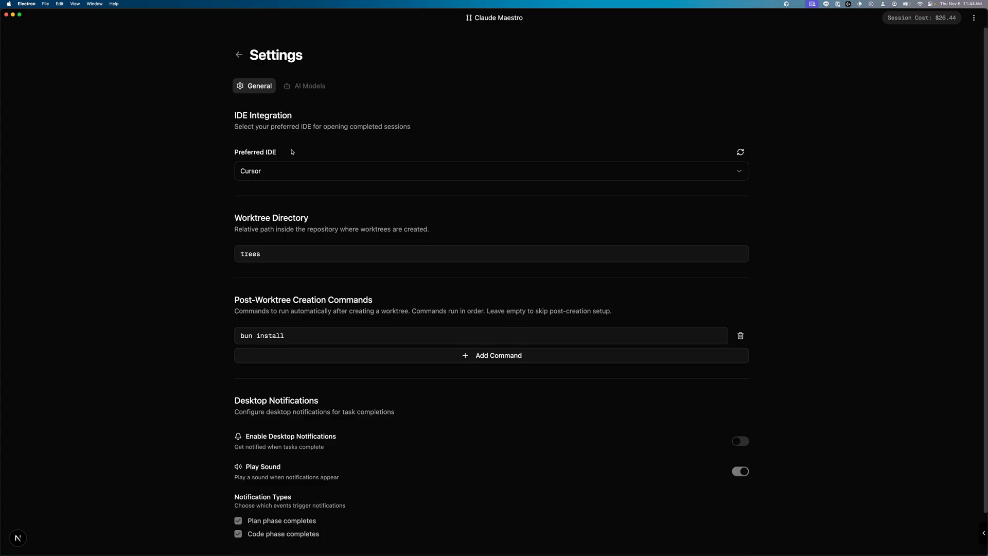
Step: Open the Preferred IDE dropdown listing VS Code, Cursor, Windsurf, Zed, Neovim and Vim
left_click(490, 169)
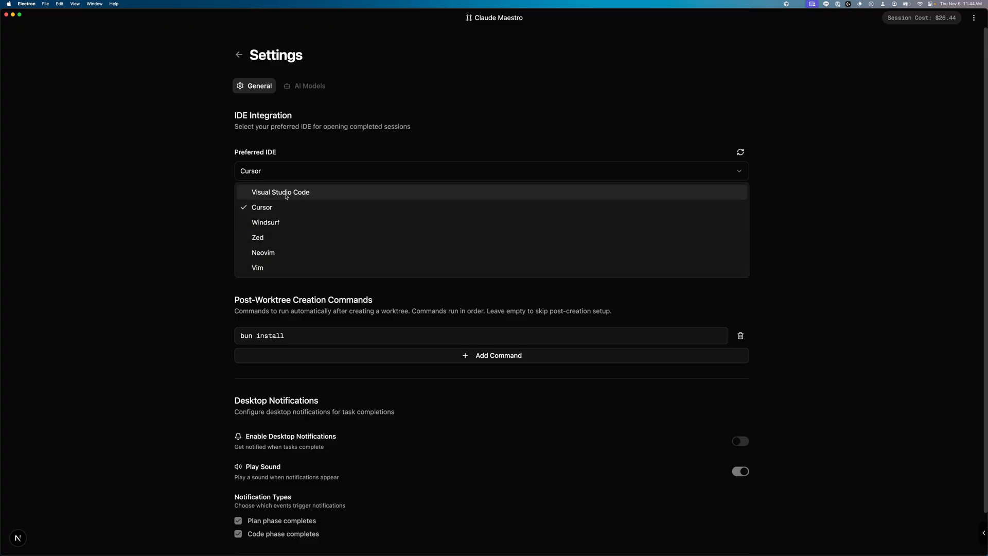
mouse_move(298, 246)
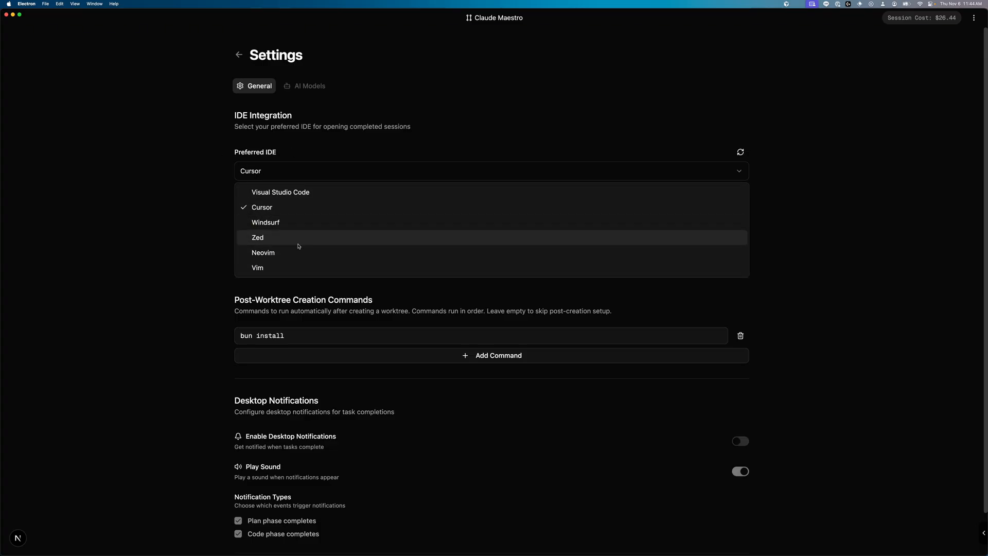
mouse_move(291, 252)
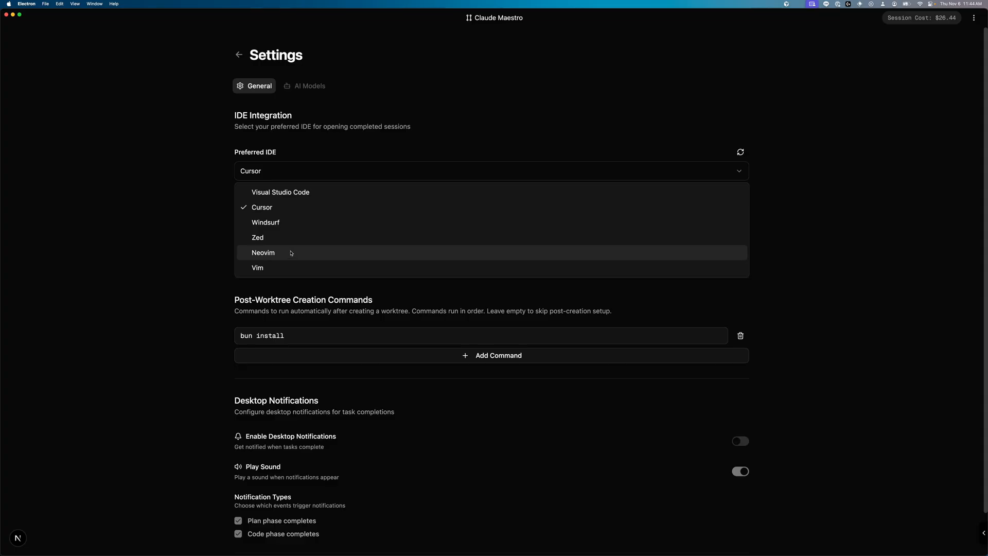